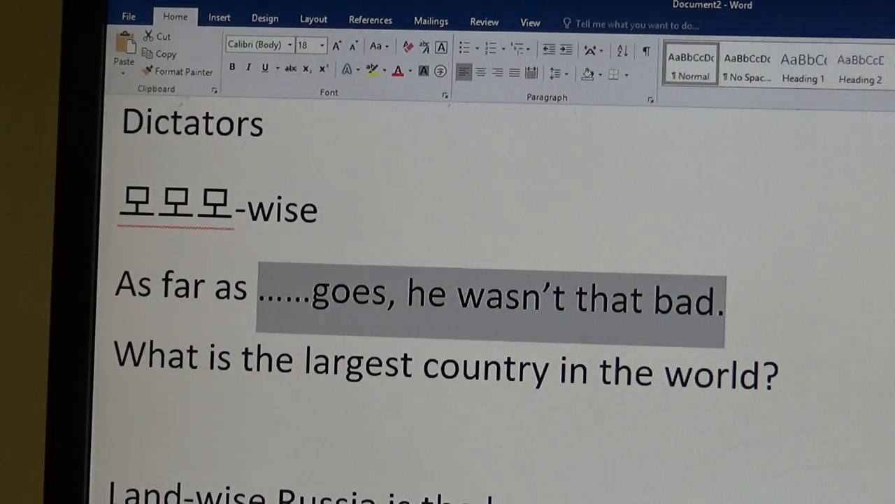
- Scroll down to the 'In terms of' entry, select that phrase, then clear the selection
{"action": "scroll", "scroll_direction": "down", "scroll_amount": 3}
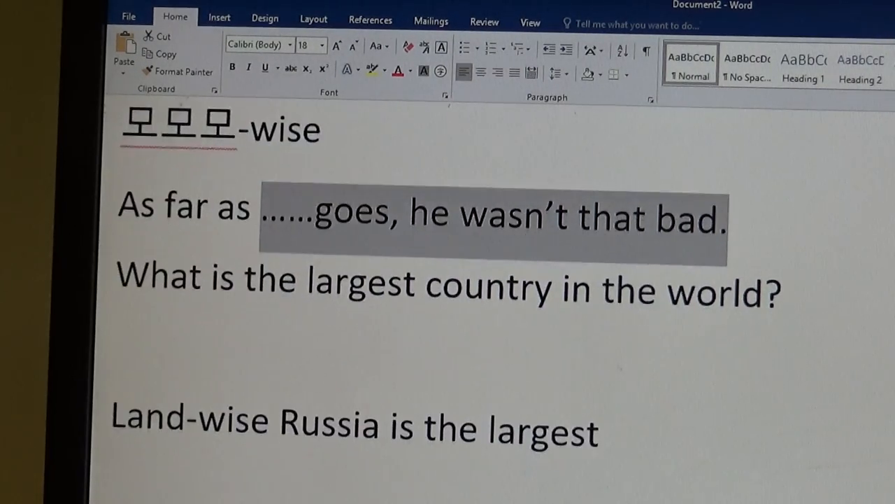
{"action": "scroll", "scroll_direction": "down", "scroll_amount": 3}
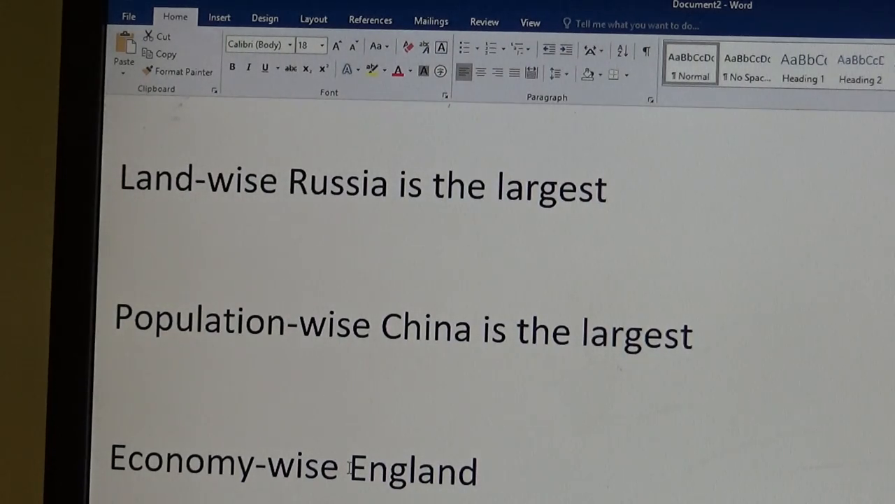
{"action": "double_click", "coordinate": [413, 465]}
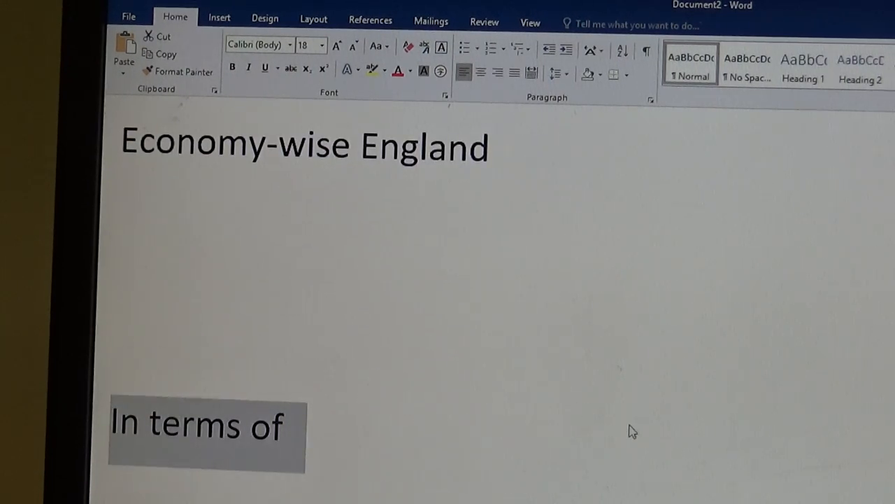
{"action": "mouse_move", "coordinate": [593, 425]}
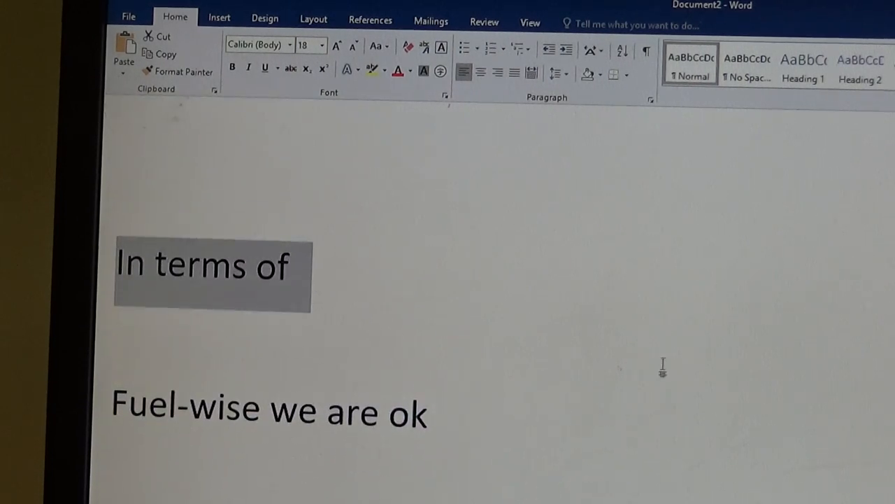
{"action": "left_click", "coordinate": [227, 357]}
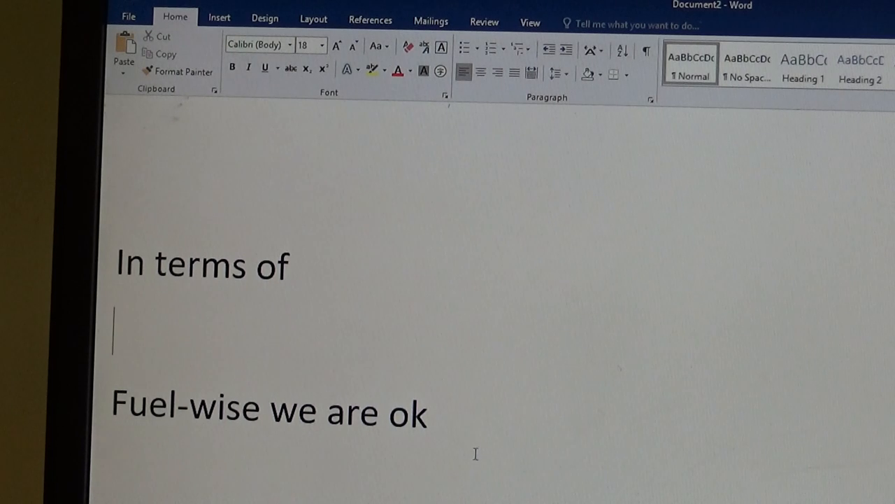
- Type 'Saliva' on the blank line beneath 'To salivate'
{"action": "scroll", "scroll_direction": "down", "scroll_amount": 3}
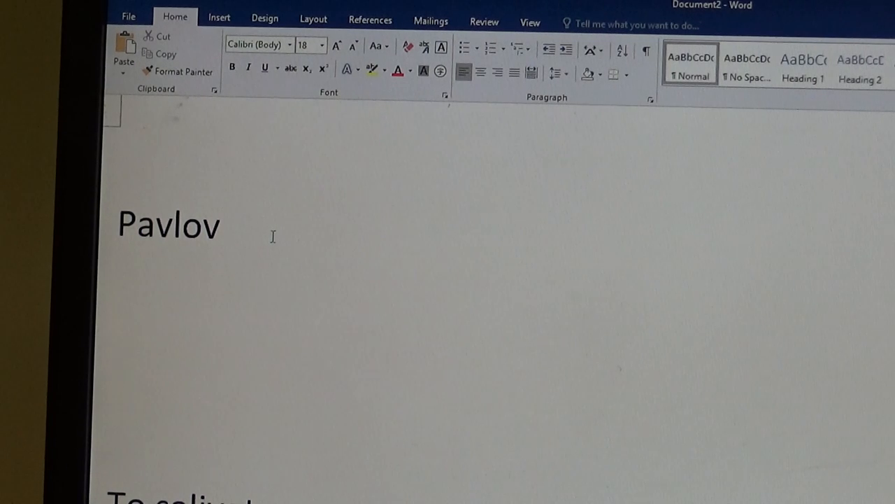
{"action": "mouse_move", "coordinate": [361, 288]}
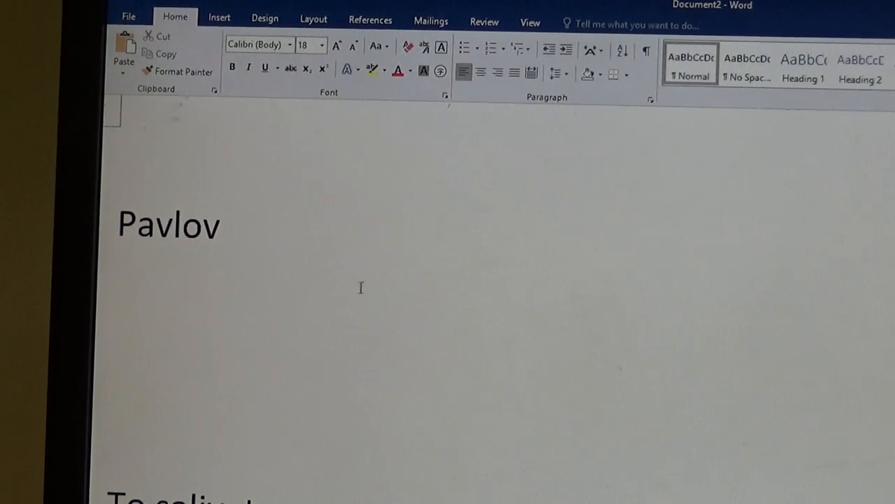
{"action": "mouse_move", "coordinate": [220, 297]}
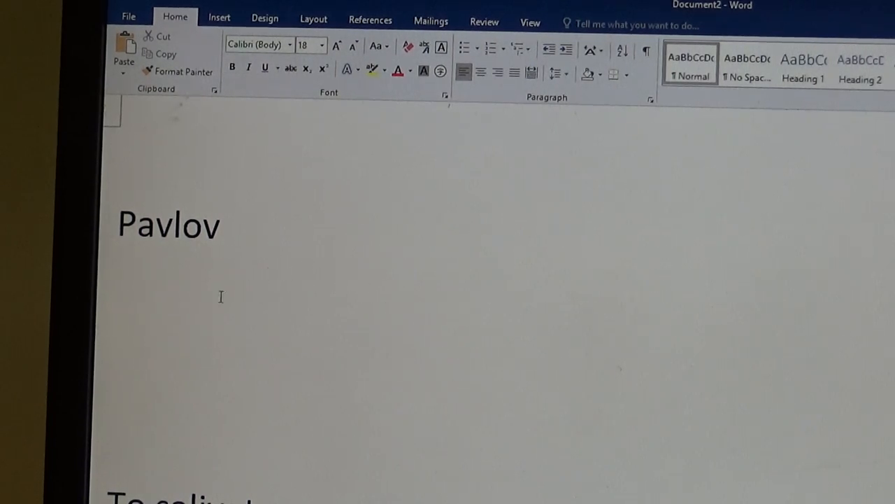
{"action": "mouse_move", "coordinate": [227, 364]}
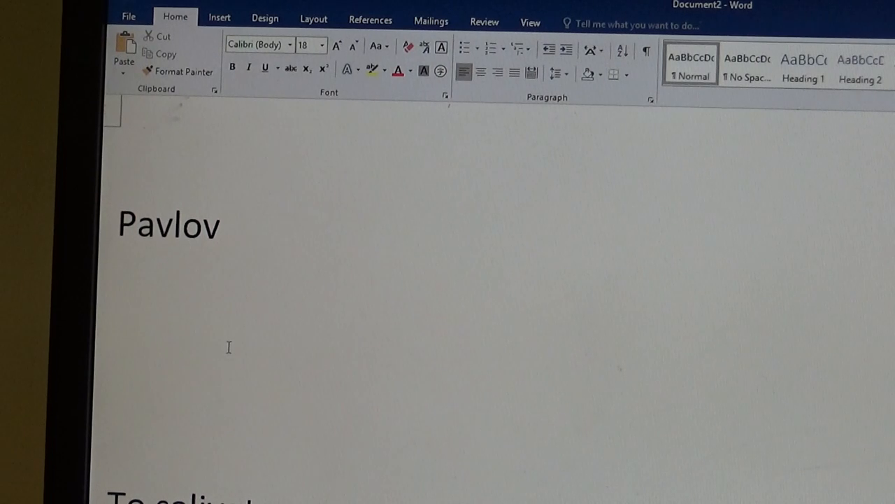
{"action": "scroll", "scroll_direction": "up", "scroll_amount": 3}
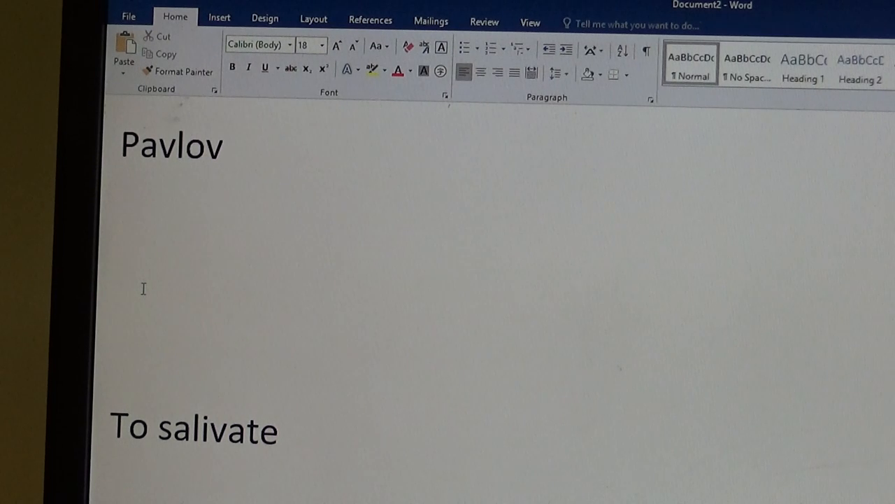
{"action": "scroll", "scroll_direction": "down", "scroll_amount": 3}
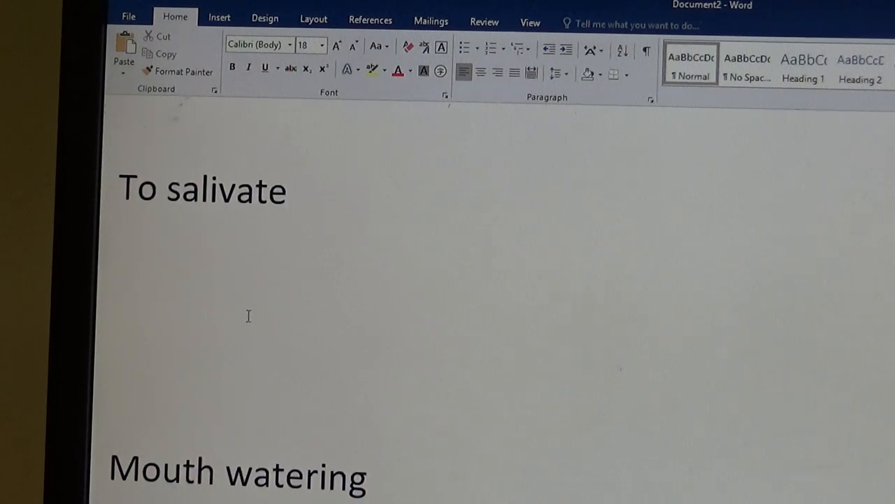
{"action": "type", "text": "s"}
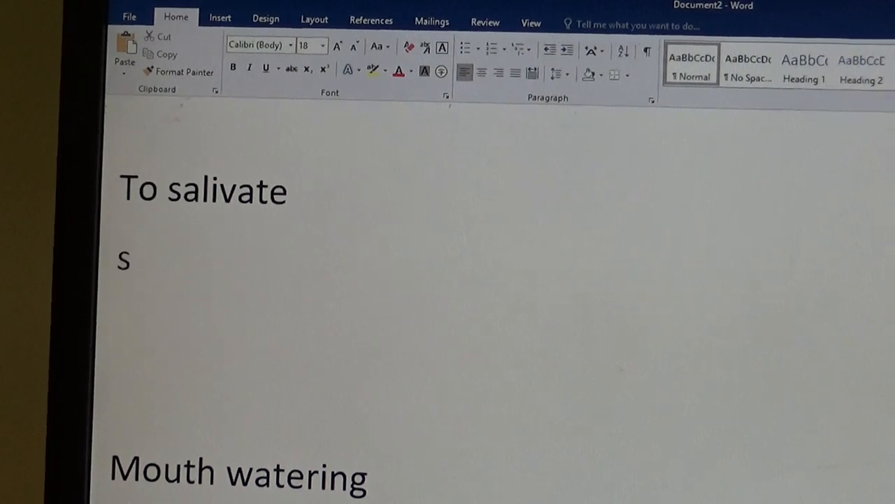
{"action": "type", "text": "aliva"}
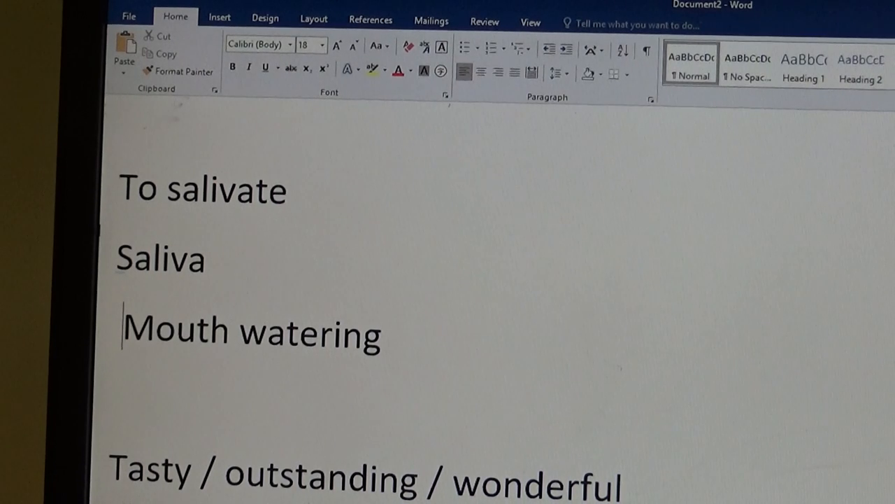
- Scroll down to the 'Does that ring a bell?' line
{"action": "scroll", "scroll_direction": "down", "scroll_amount": 3}
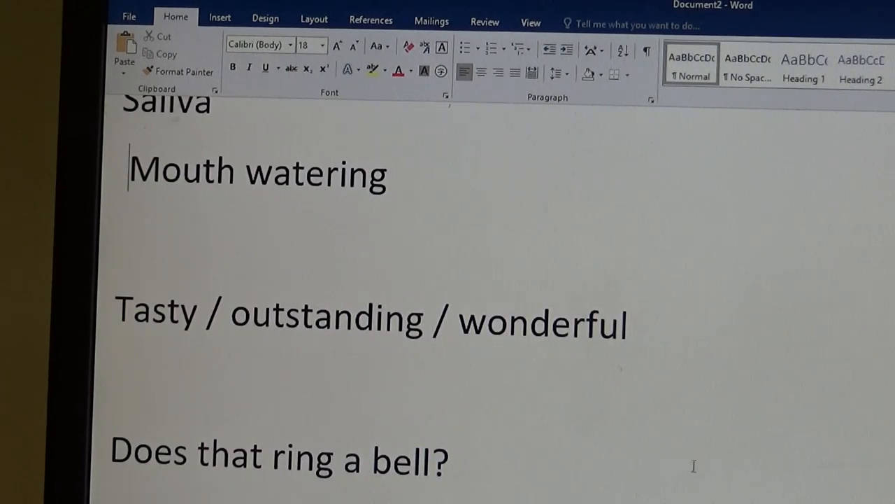
{"action": "mouse_move", "coordinate": [810, 349]}
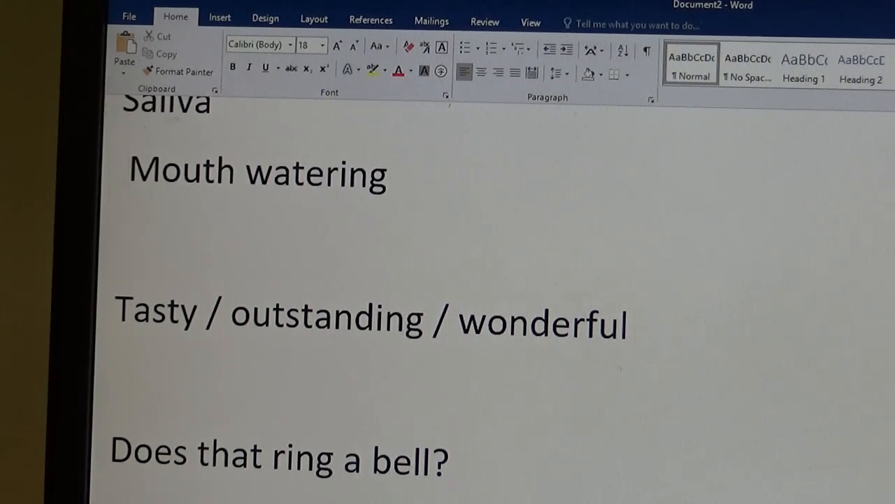
{"action": "scroll", "scroll_direction": "down", "scroll_amount": 3}
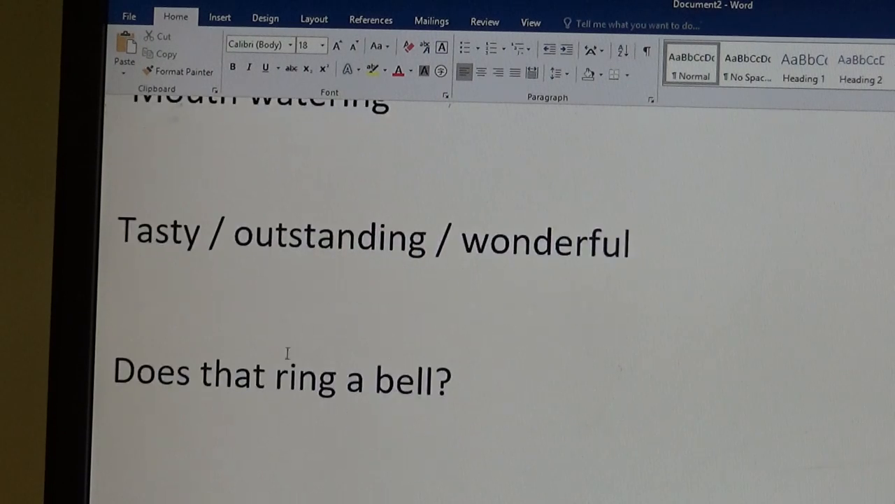
{"action": "scroll", "scroll_direction": "up", "scroll_amount": 3}
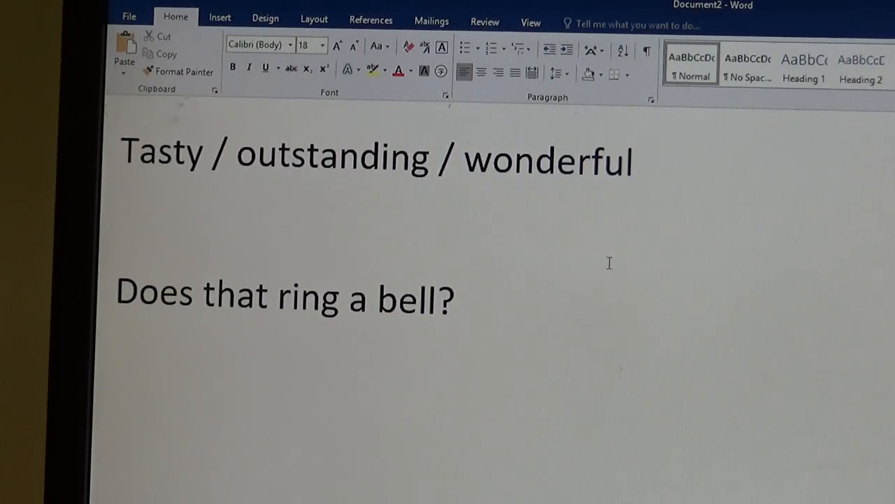
{"action": "mouse_move", "coordinate": [514, 284]}
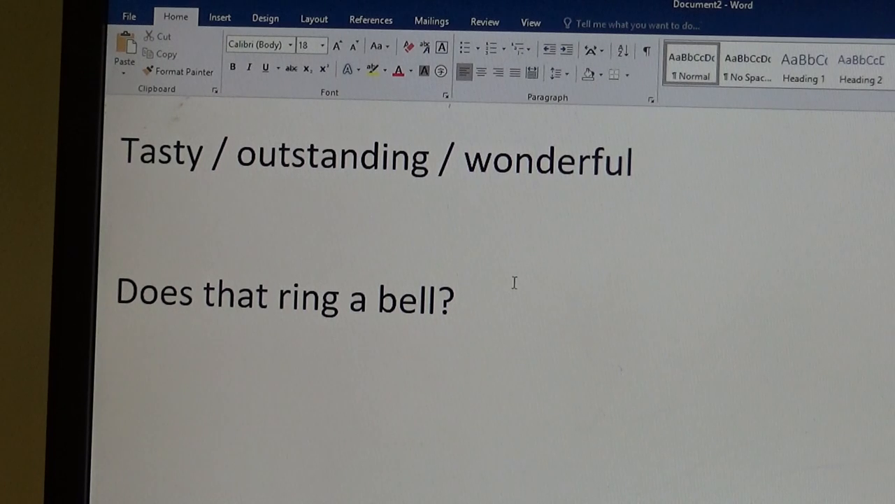
{"action": "mouse_move", "coordinate": [524, 280]}
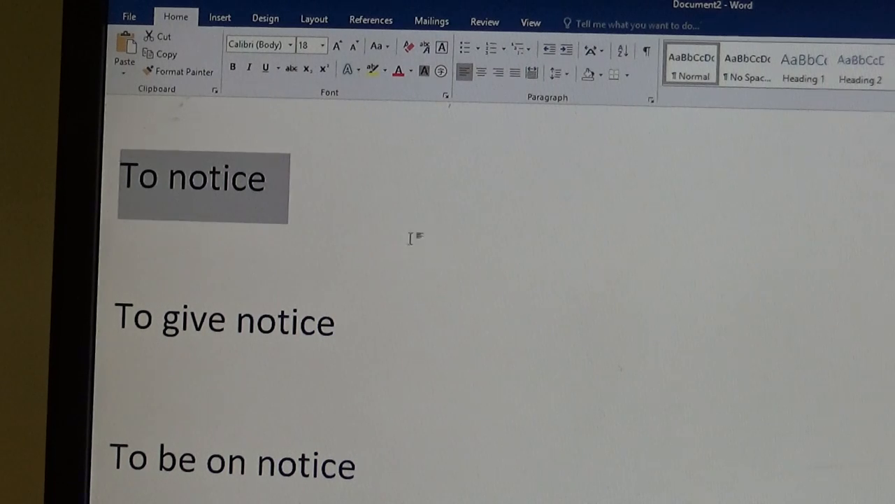
{"action": "mouse_move", "coordinate": [378, 206]}
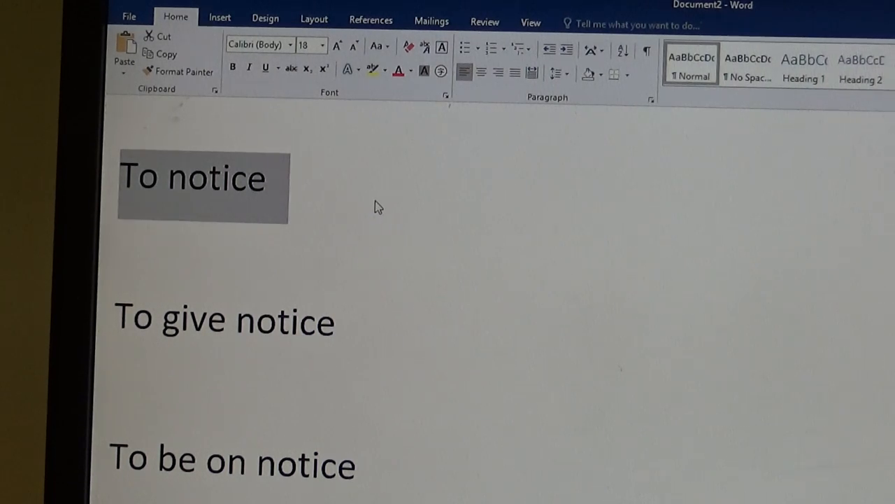
{"action": "mouse_move", "coordinate": [350, 203]}
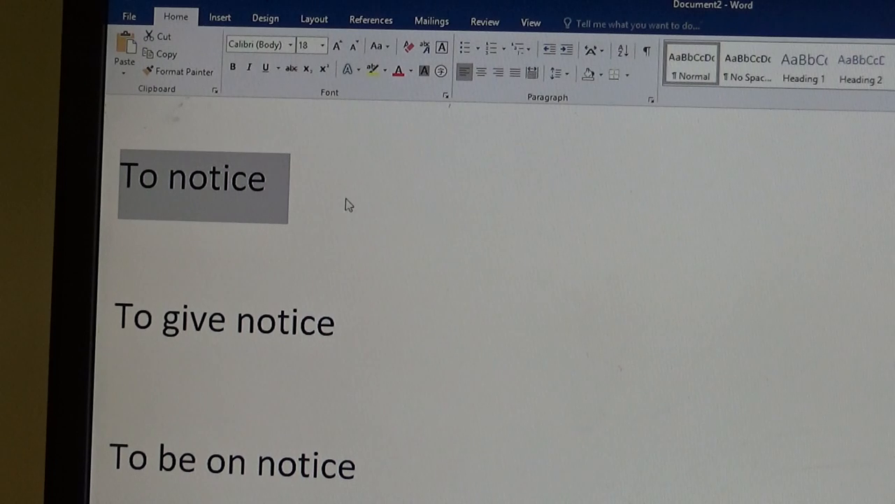
{"action": "mouse_move", "coordinate": [455, 201]}
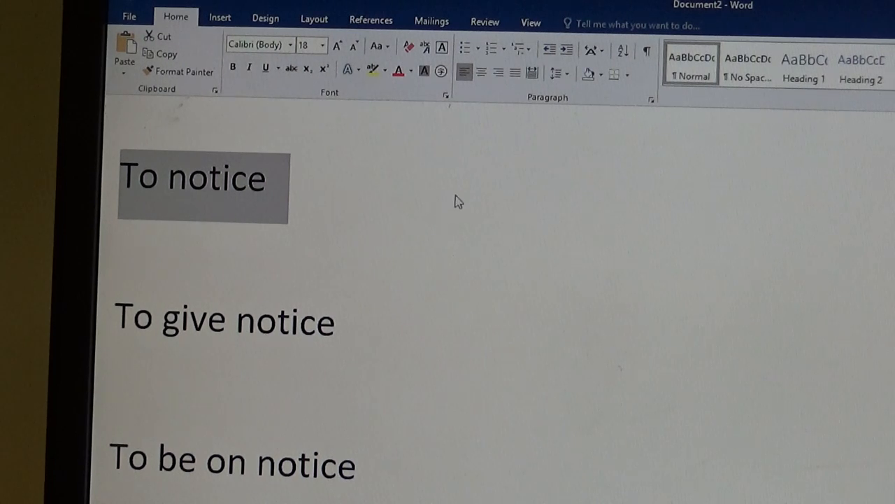
{"action": "mouse_move", "coordinate": [416, 217]}
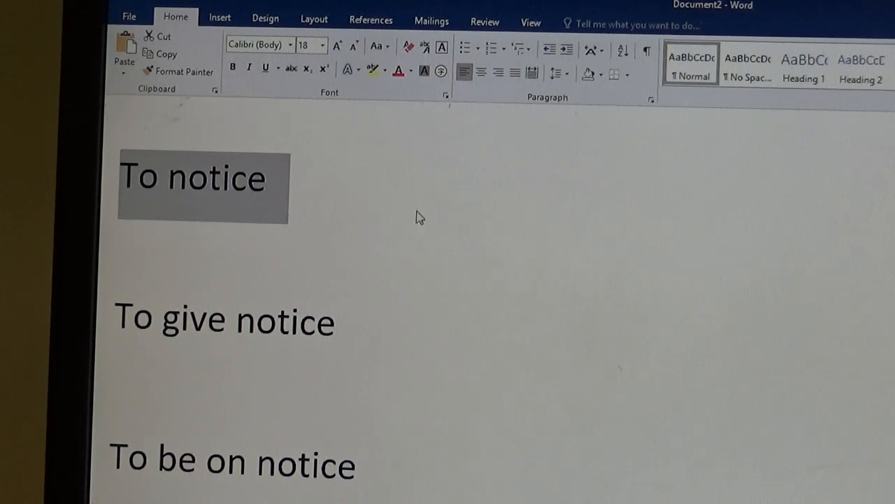
{"action": "mouse_move", "coordinate": [413, 226]}
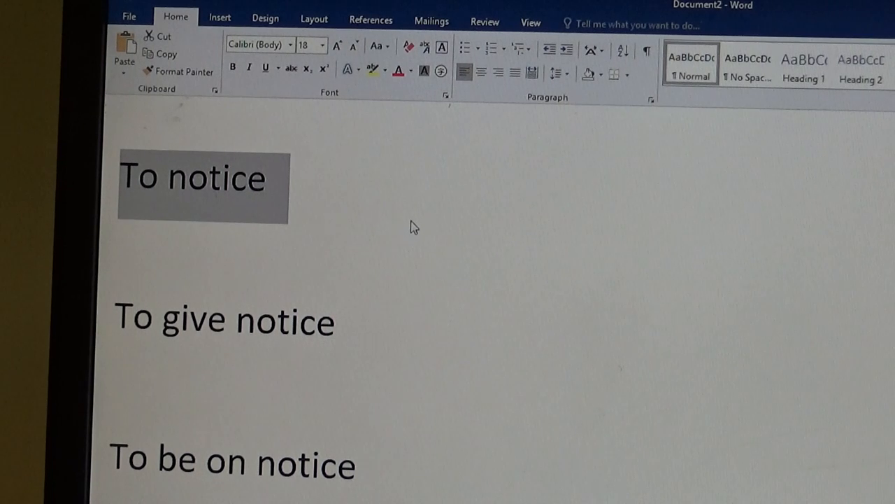
{"action": "mouse_move", "coordinate": [397, 222]}
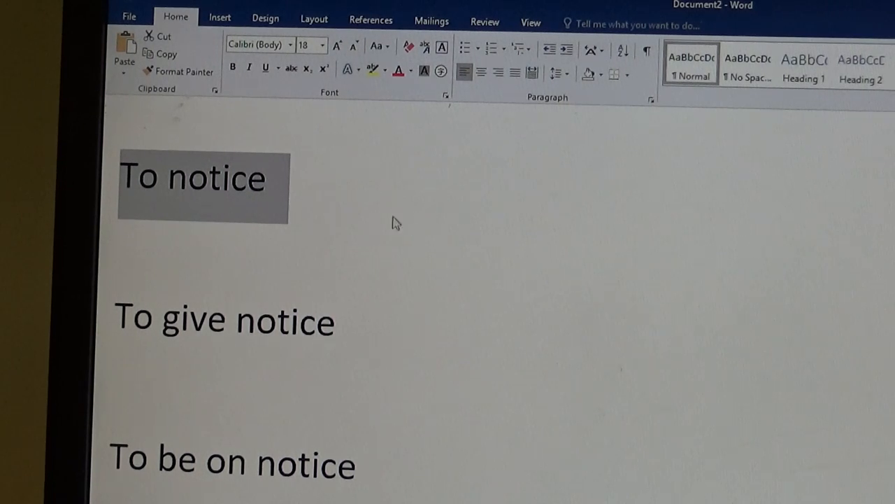
{"action": "mouse_move", "coordinate": [353, 207]}
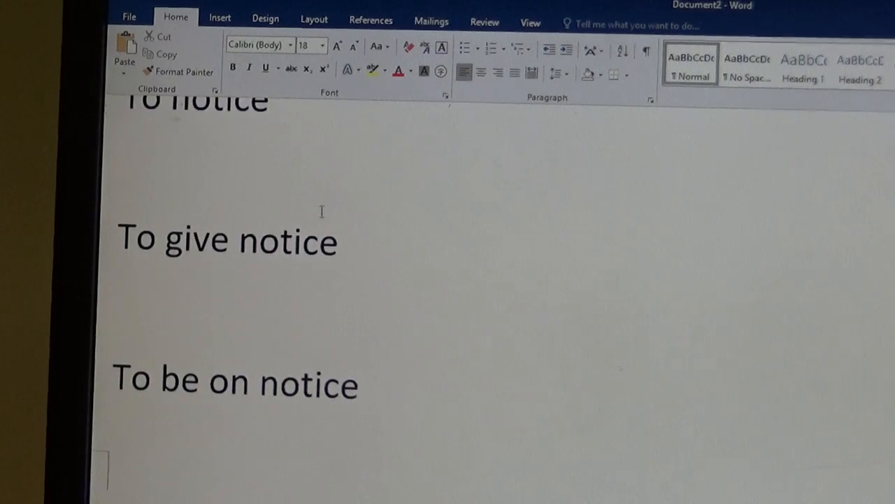
- Place the cursor in the 'To give notice' line
{"action": "left_click", "coordinate": [231, 239]}
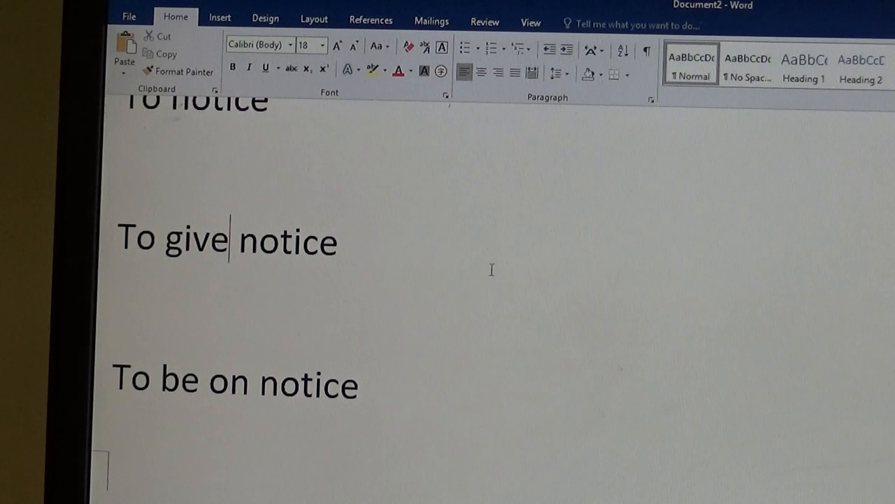
{"action": "mouse_move", "coordinate": [410, 351]}
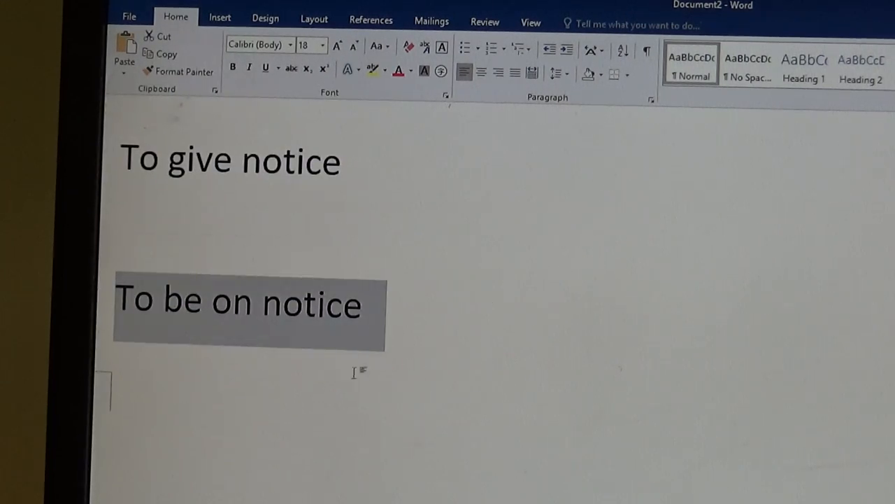
{"action": "mouse_move", "coordinate": [655, 326]}
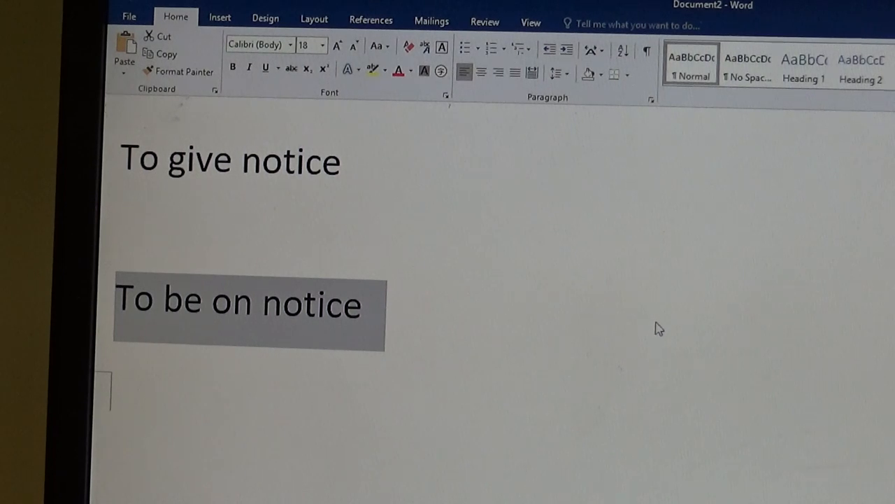
{"action": "mouse_move", "coordinate": [664, 337]}
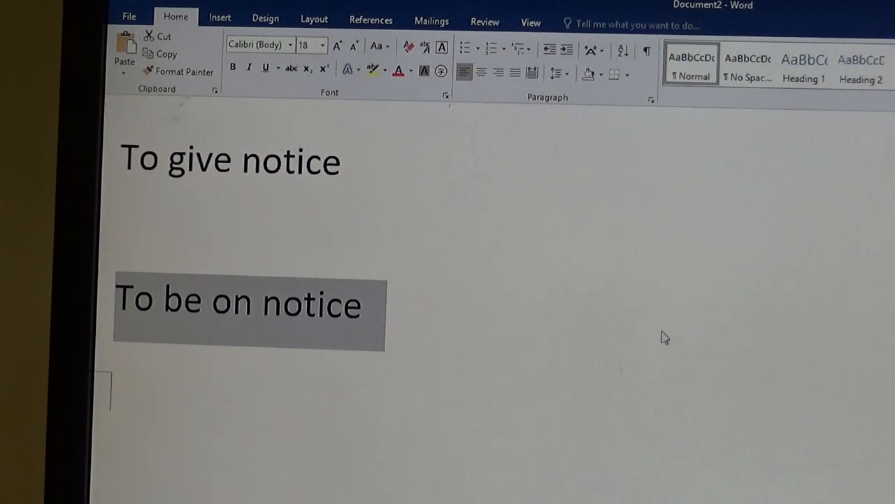
{"action": "mouse_move", "coordinate": [610, 336]}
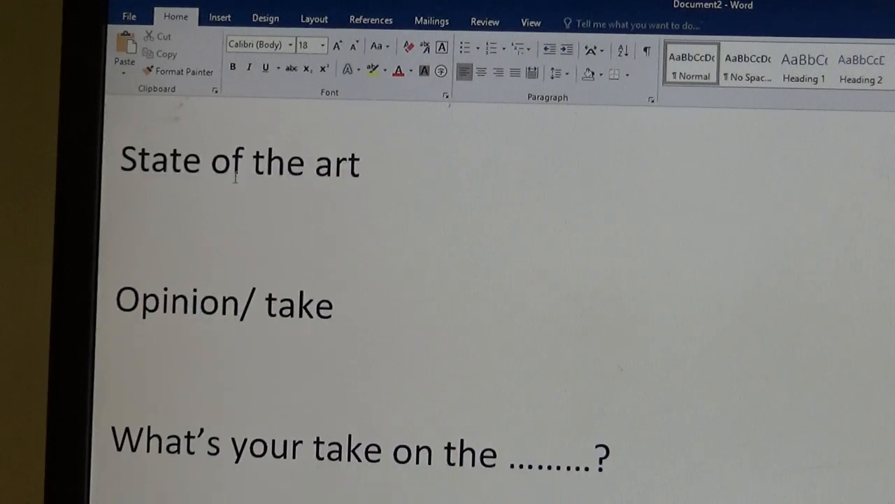
- Highlight 'State of the art', then scroll down toward 'Opinion/ take'
{"action": "triple_click", "coordinate": [238, 161]}
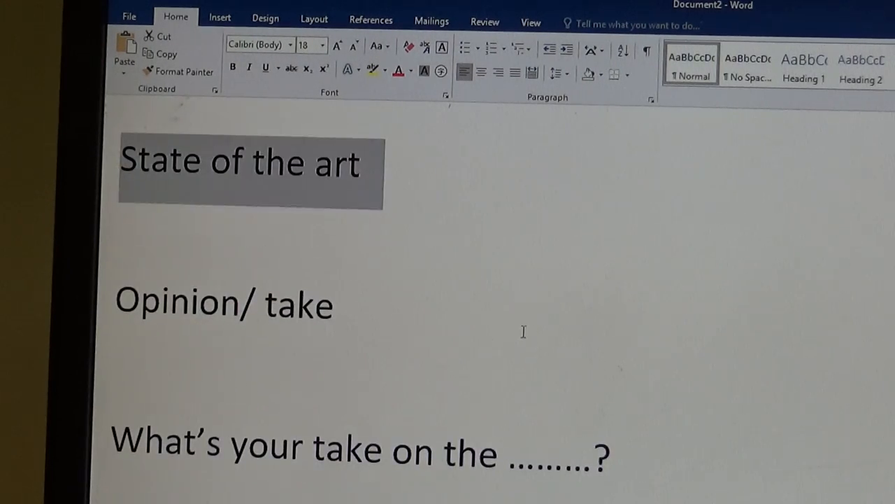
{"action": "mouse_move", "coordinate": [397, 290]}
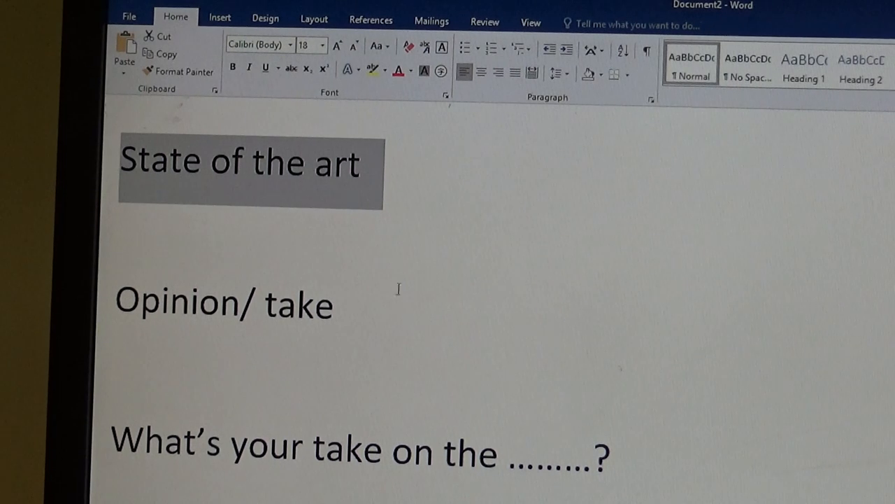
{"action": "scroll", "scroll_direction": "down", "scroll_amount": 3}
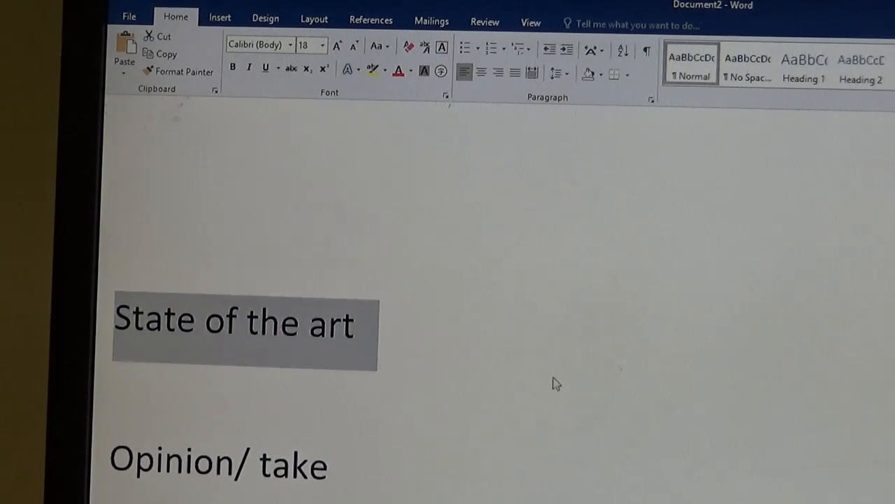
{"action": "scroll", "scroll_direction": "up", "scroll_amount": 3}
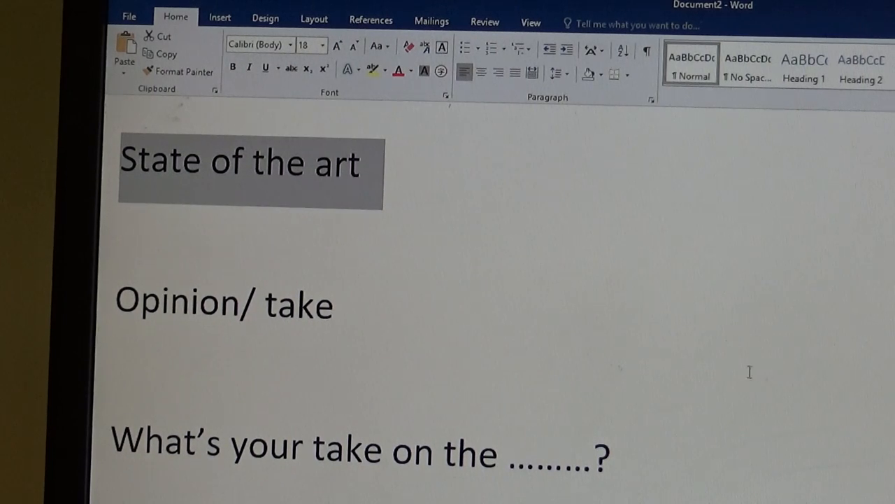
{"action": "mouse_move", "coordinate": [392, 363]}
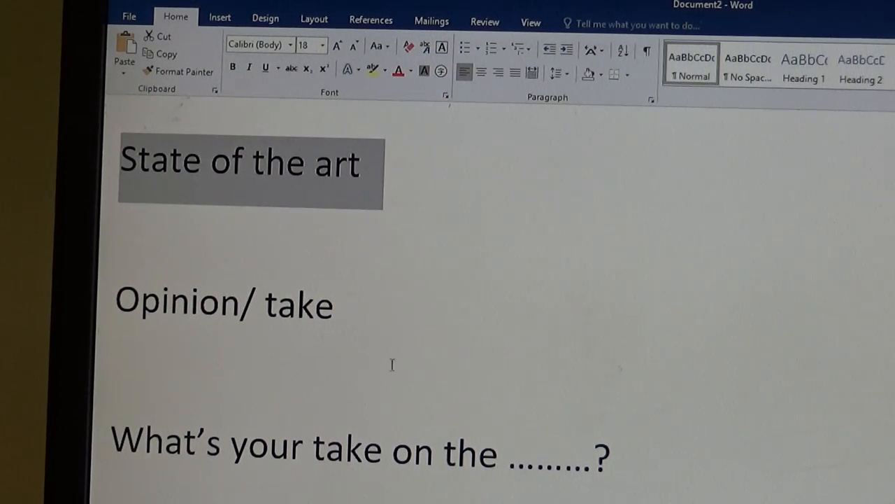
{"action": "mouse_move", "coordinate": [445, 343]}
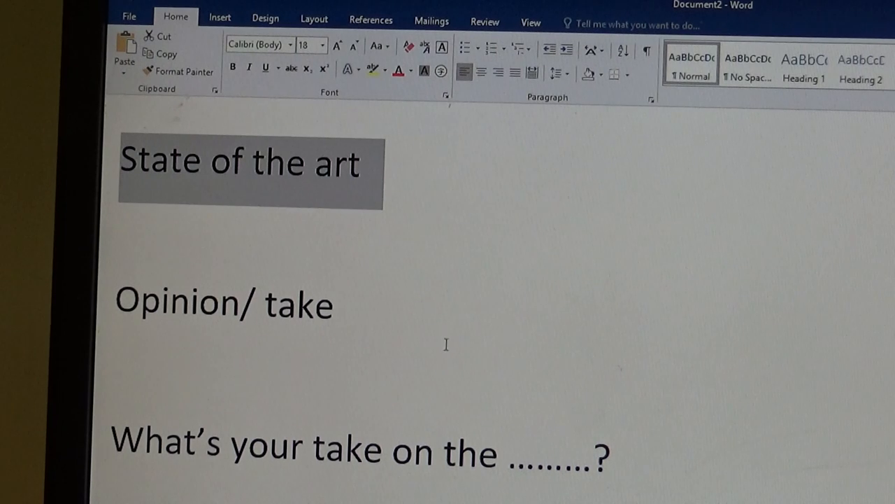
{"action": "scroll", "scroll_direction": "down", "scroll_amount": 3}
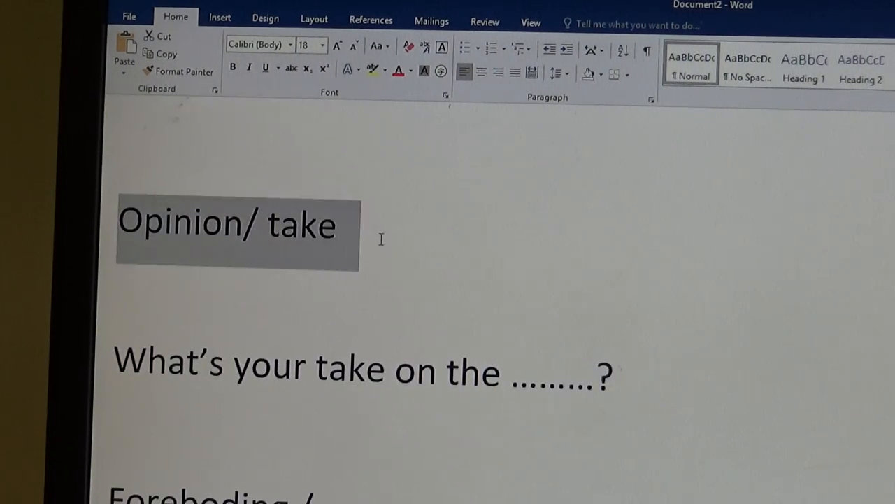
{"action": "mouse_move", "coordinate": [245, 319]}
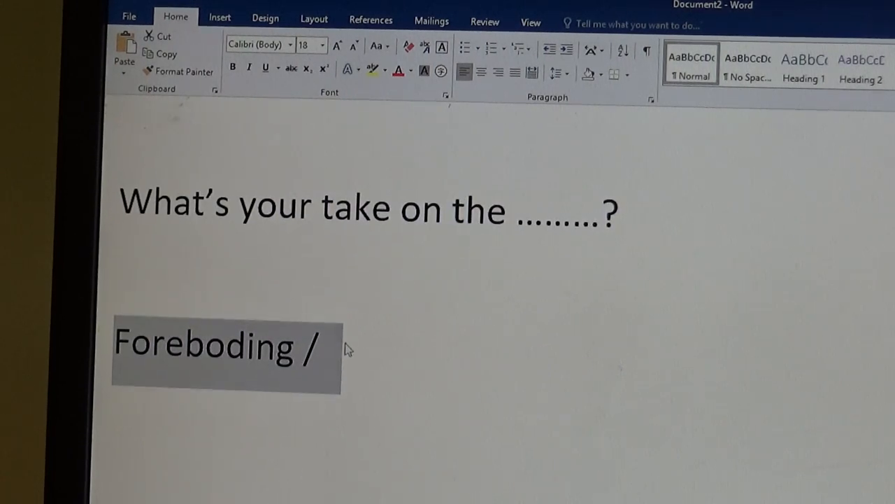
{"action": "mouse_move", "coordinate": [343, 367]}
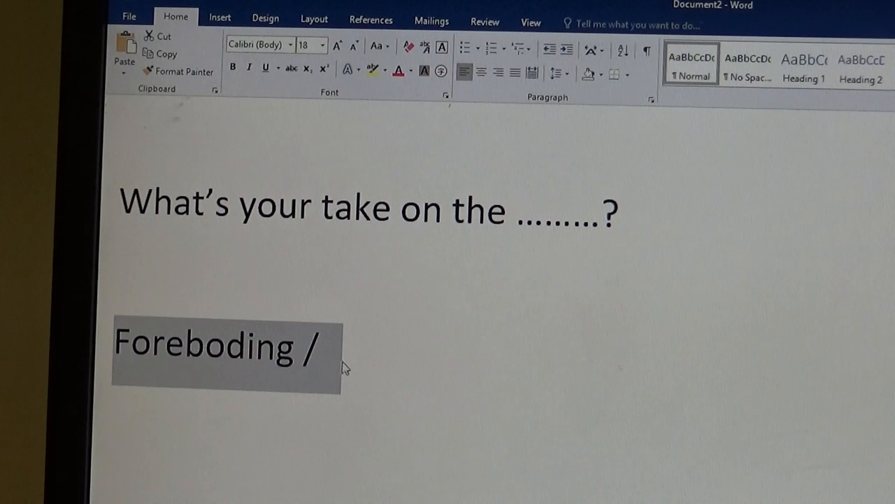
- Select 'Fall apart', type 'You have the floor', then highlight and deselect it
{"action": "scroll", "scroll_direction": "down", "scroll_amount": 3}
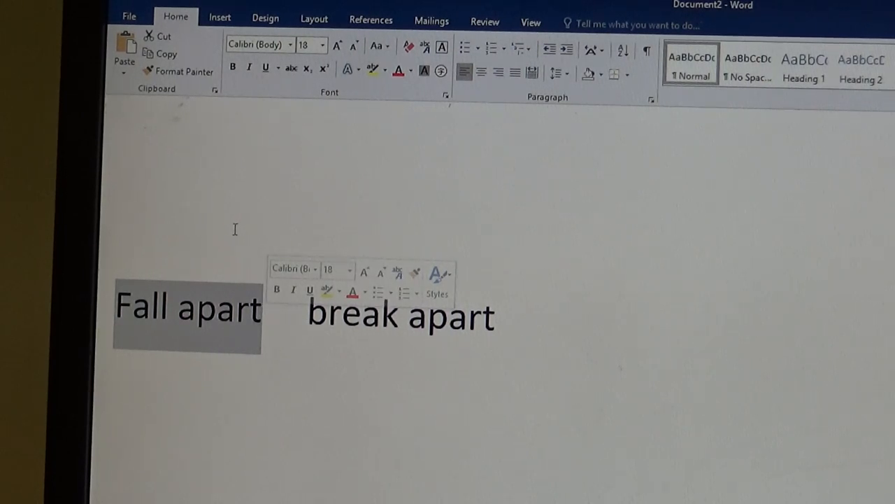
{"action": "mouse_move", "coordinate": [251, 243]}
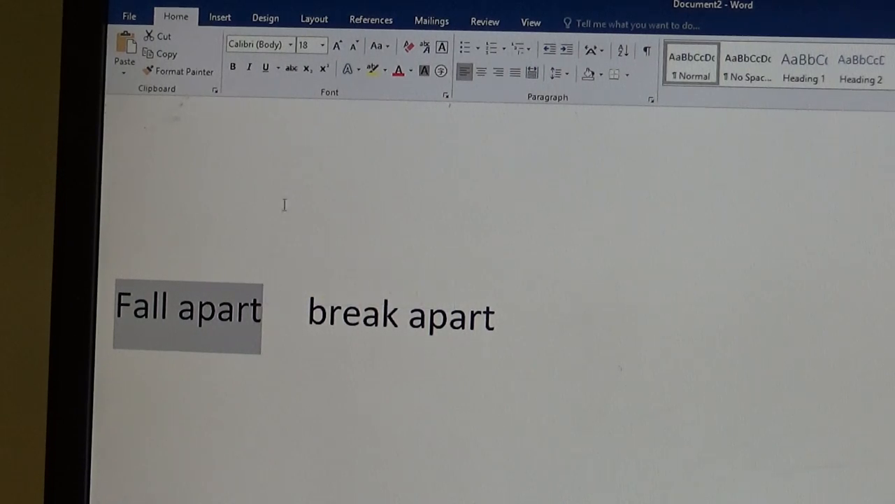
{"action": "mouse_move", "coordinate": [353, 245]}
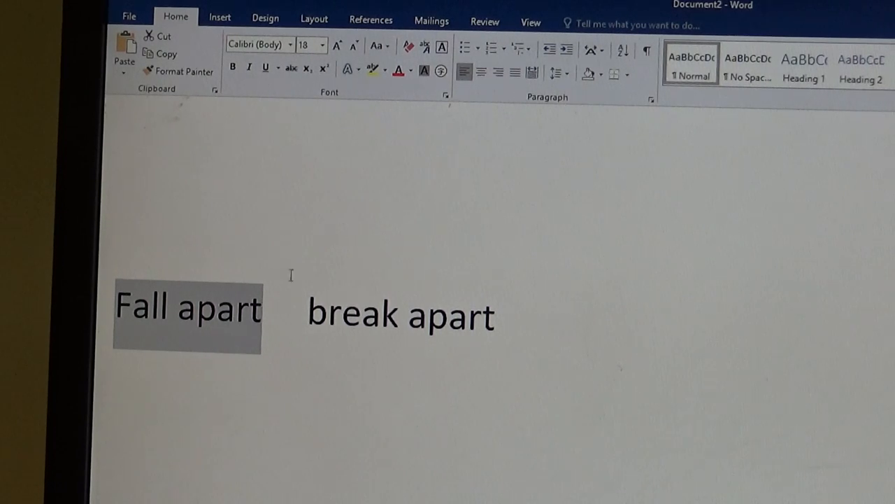
{"action": "mouse_move", "coordinate": [295, 287]}
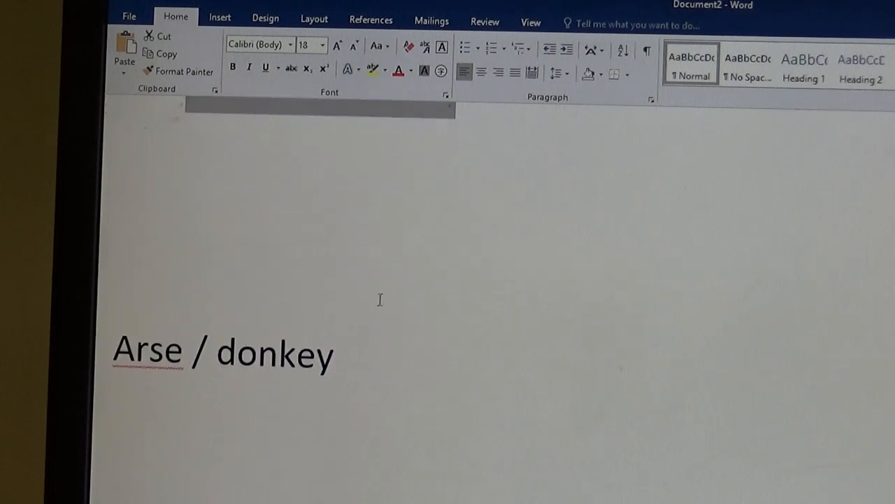
{"action": "double_click", "coordinate": [147, 350]}
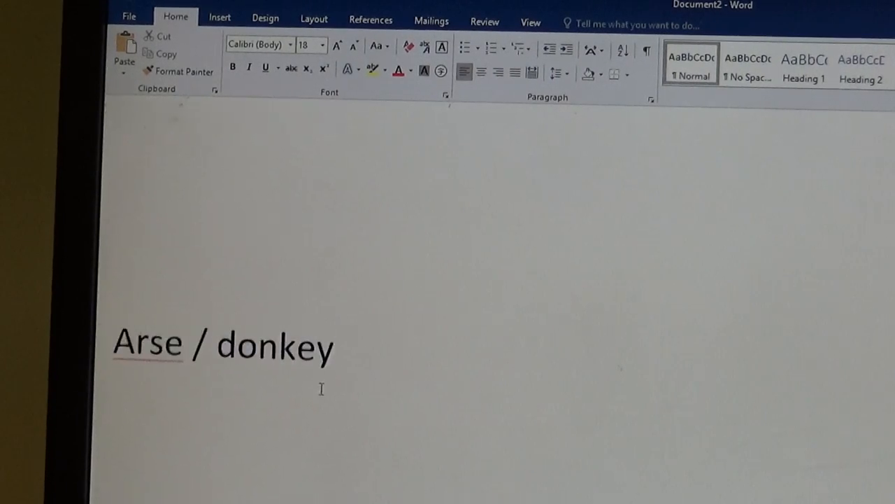
{"action": "type", "text": "You have the floor"}
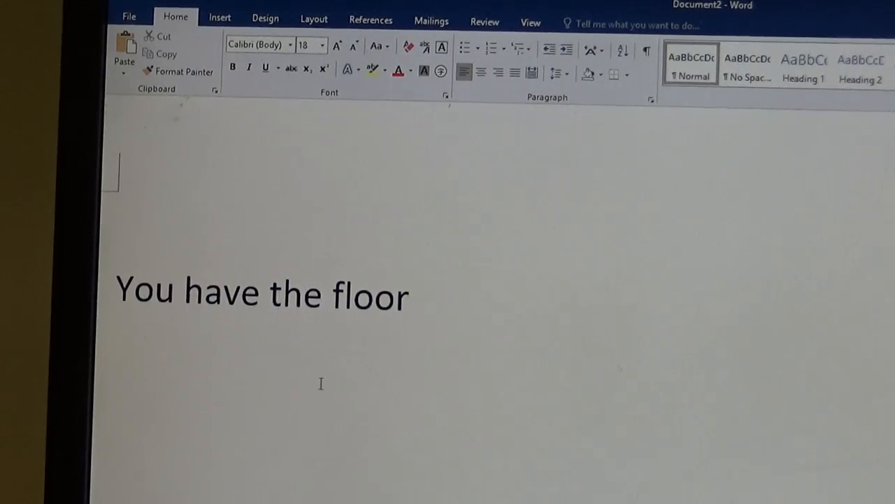
{"action": "left_click_drag", "start_coordinate": [119, 290], "coordinate": [268, 290]}
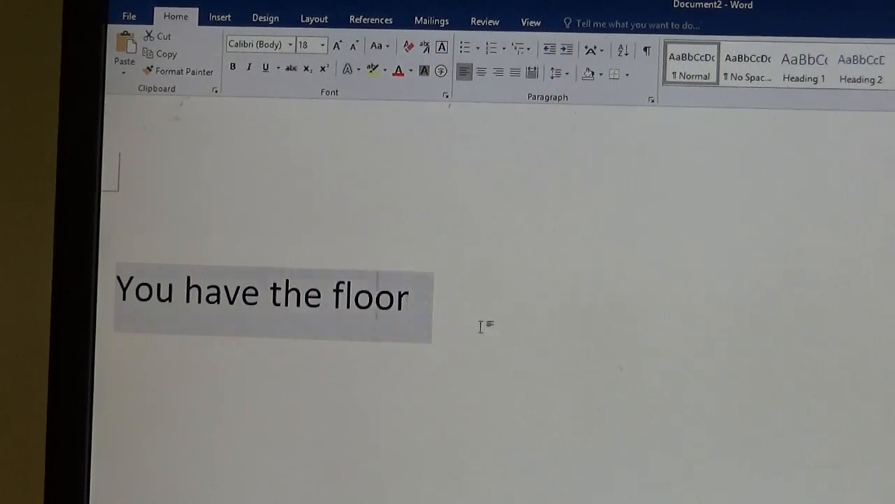
{"action": "left_click", "coordinate": [542, 301]}
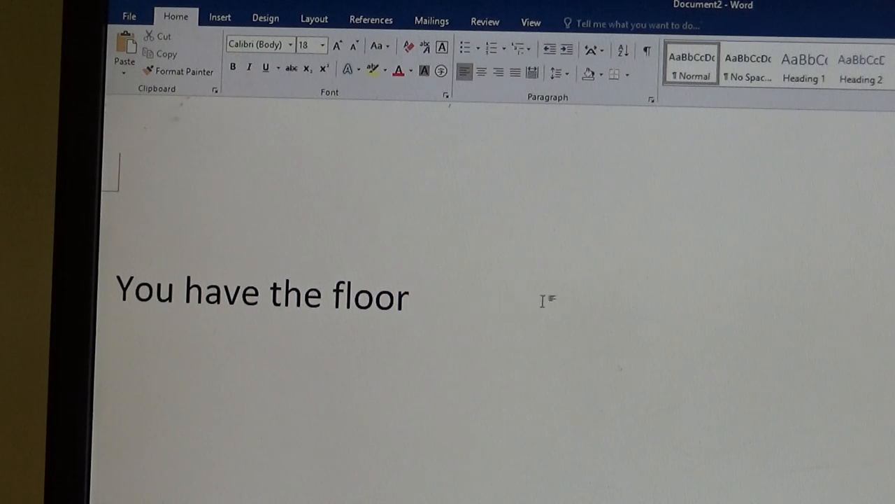
{"action": "mouse_move", "coordinate": [465, 365]}
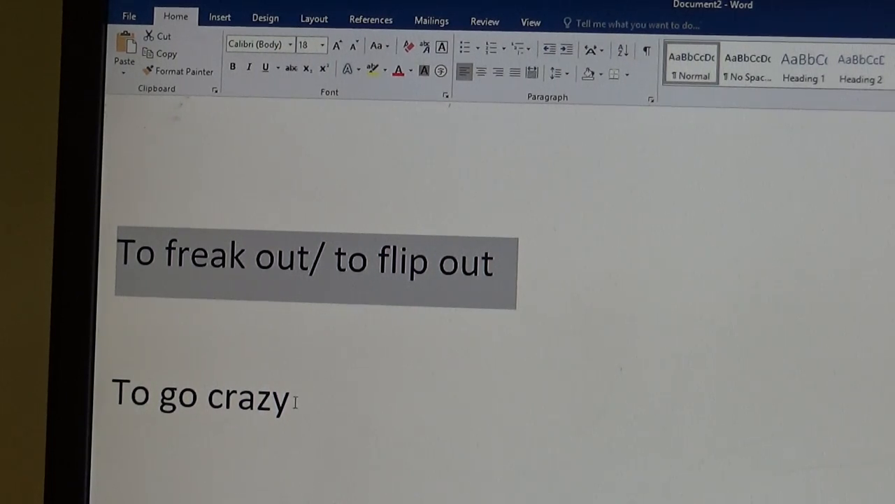
- Scroll through the 'To freak out' notes down to 'Fall off vs come off'
{"action": "scroll", "scroll_direction": "up", "scroll_amount": 3}
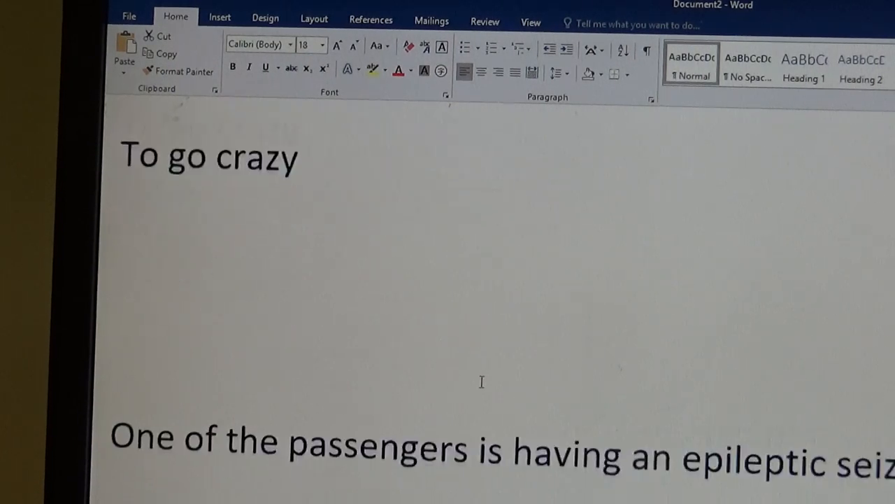
{"action": "scroll", "scroll_direction": "down", "scroll_amount": 3}
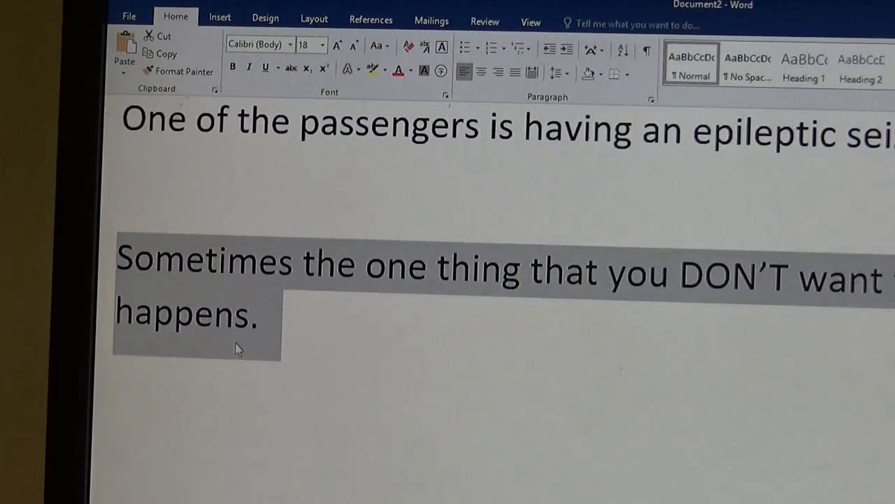
{"action": "mouse_move", "coordinate": [251, 360]}
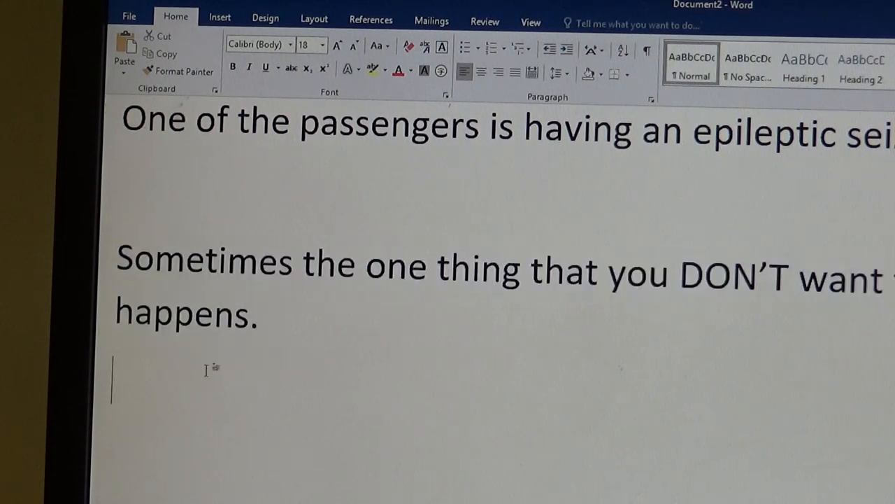
{"action": "scroll", "scroll_direction": "down", "scroll_amount": 3}
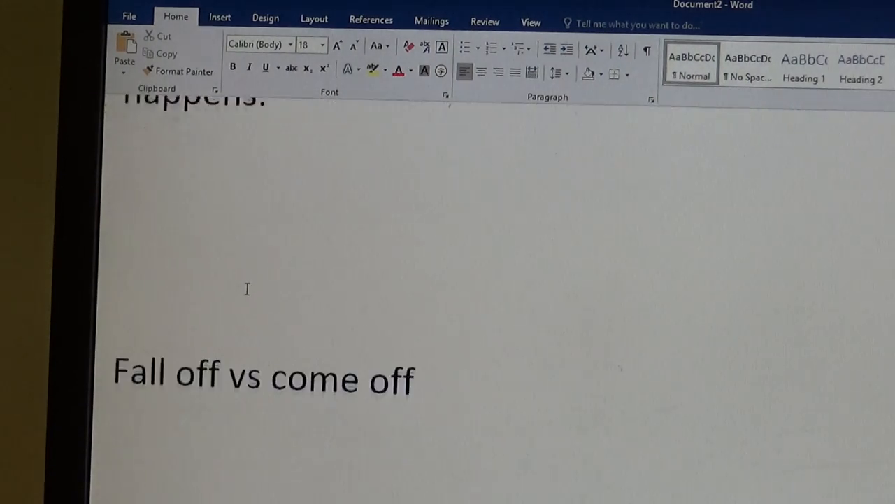
- Highlight the 'Fall off vs come off' line, deselect, and scroll to the country boy note
{"action": "triple_click", "coordinate": [262, 378]}
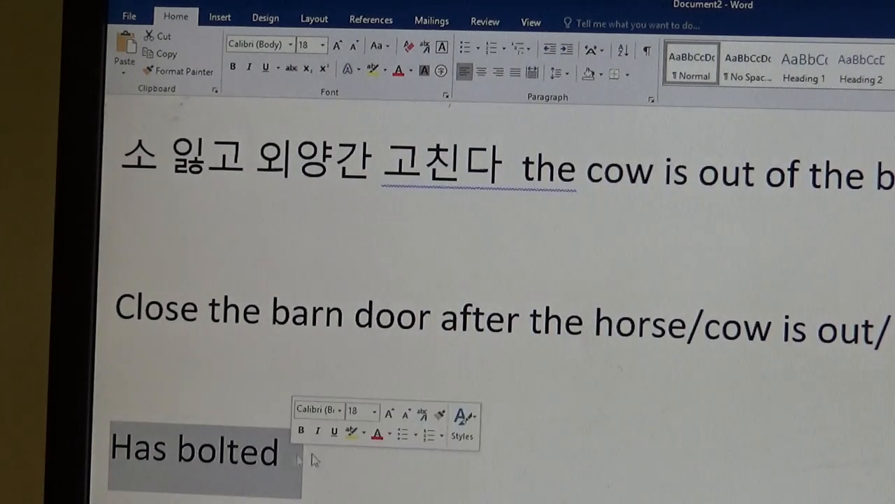
{"action": "left_click", "coordinate": [258, 378]}
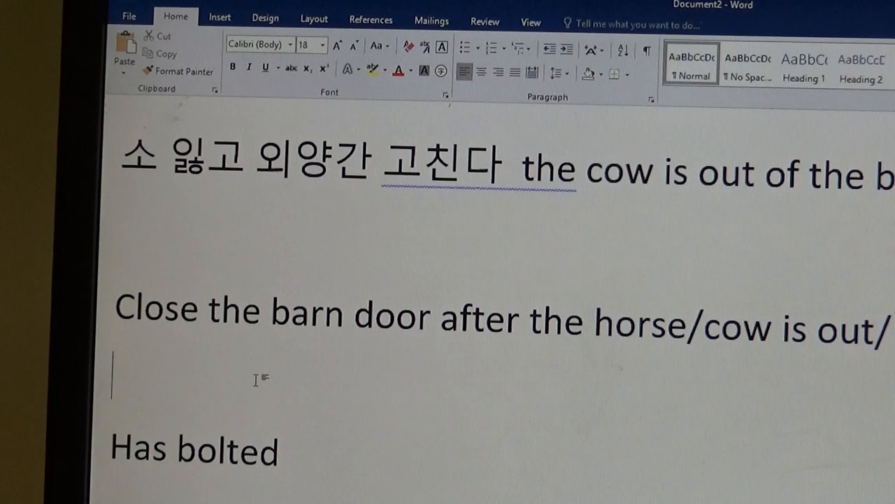
{"action": "mouse_move", "coordinate": [405, 421]}
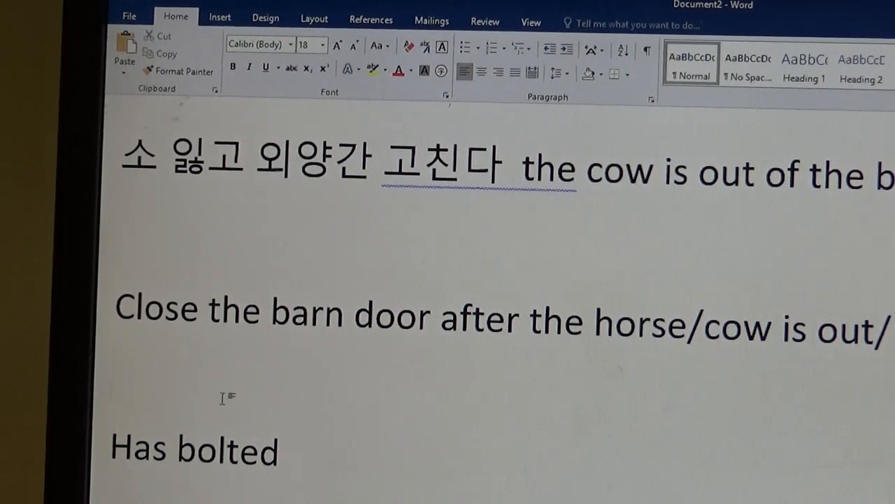
{"action": "scroll", "scroll_direction": "down", "scroll_amount": 3}
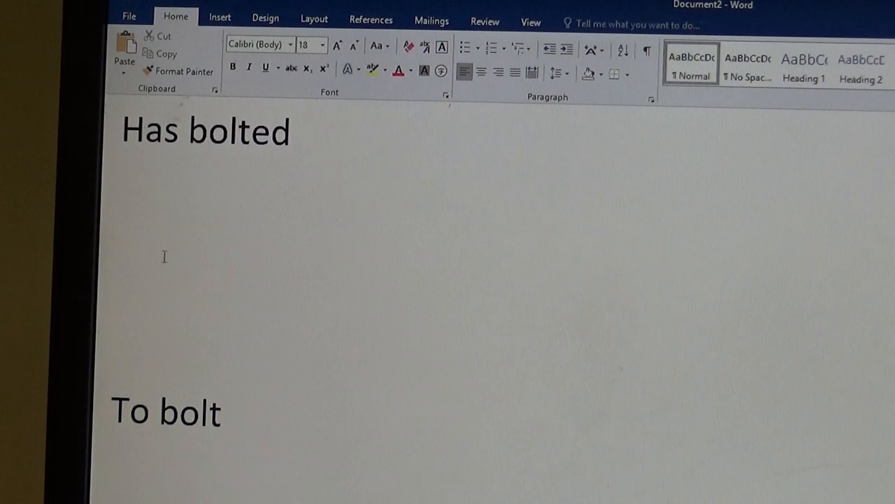
{"action": "left_click", "coordinate": [158, 286]}
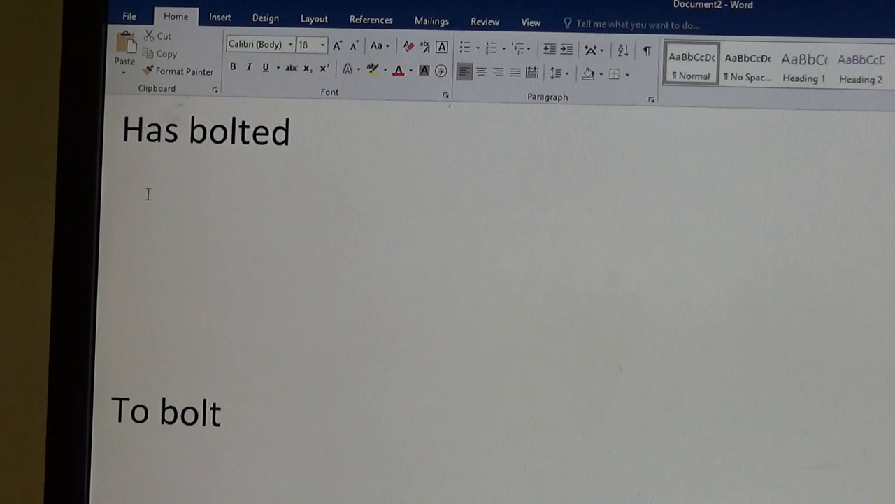
{"action": "mouse_move", "coordinate": [151, 222]}
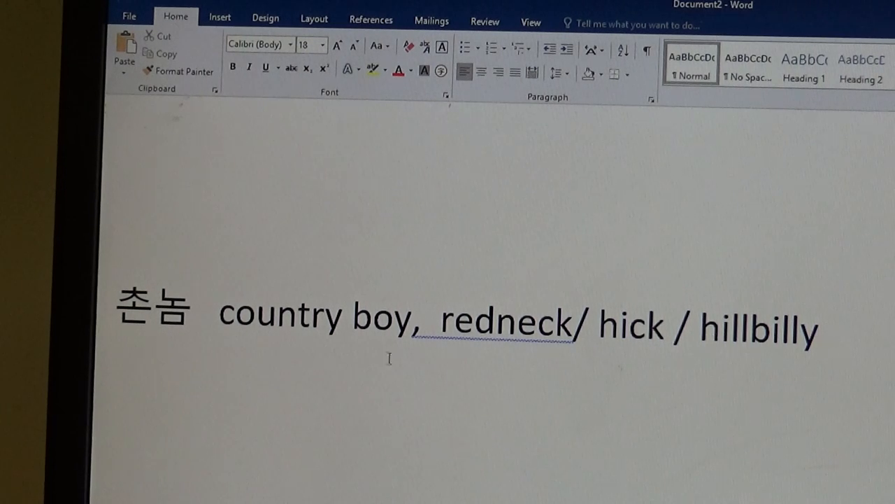
- Highlight 'redneck/ hick / hillbilly' and the word 'hick', deselect, then scroll down
{"action": "left_click_drag", "start_coordinate": [221, 315], "coordinate": [434, 314]}
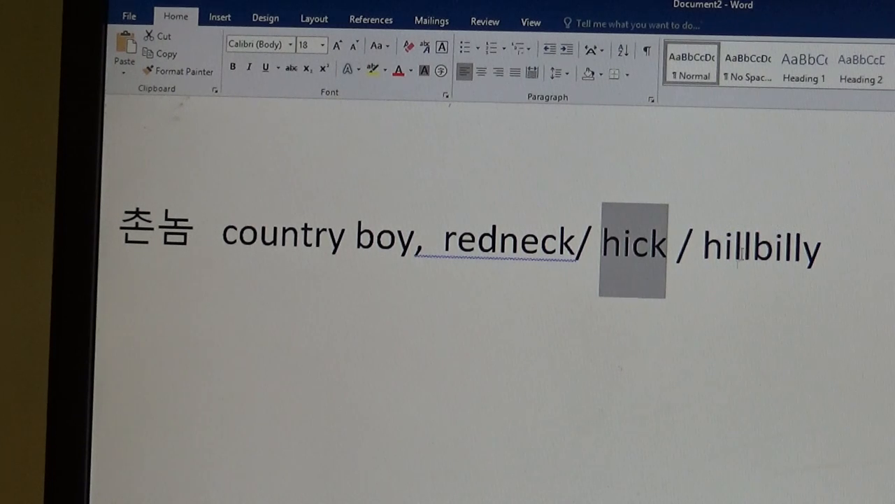
{"action": "double_click", "coordinate": [761, 246]}
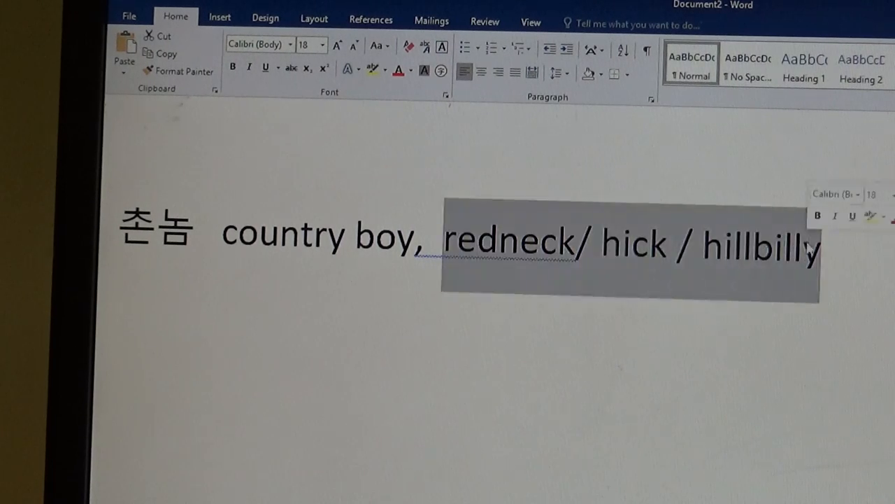
{"action": "left_click", "coordinate": [165, 314]}
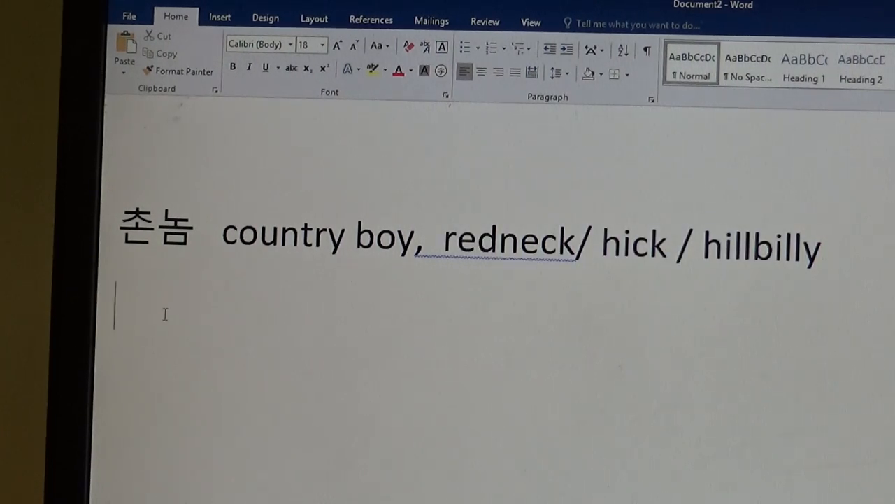
{"action": "scroll", "scroll_direction": "down", "scroll_amount": 3}
{"action": "type", "text": "The voice inside your head/ the little man inside"}
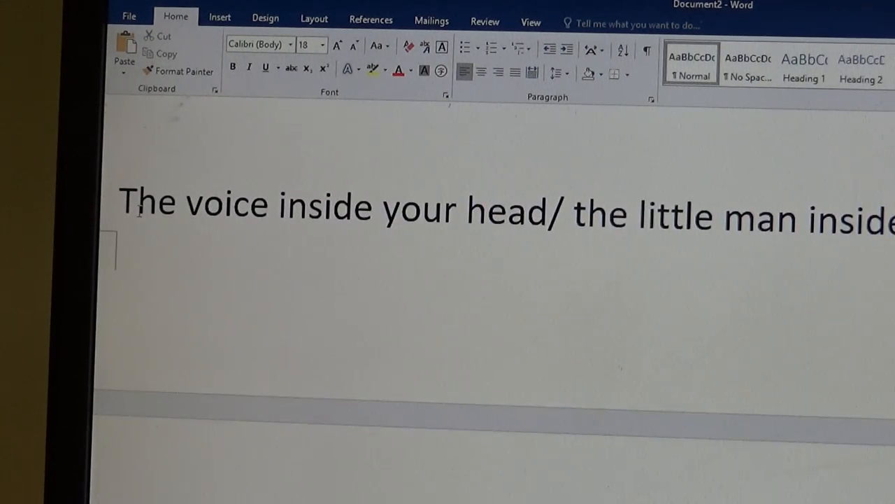
- Select and deselect 'The voice inside your head/ the little man', then scroll past 'Limp'
{"action": "left_click_drag", "start_coordinate": [122, 203], "coordinate": [553, 209]}
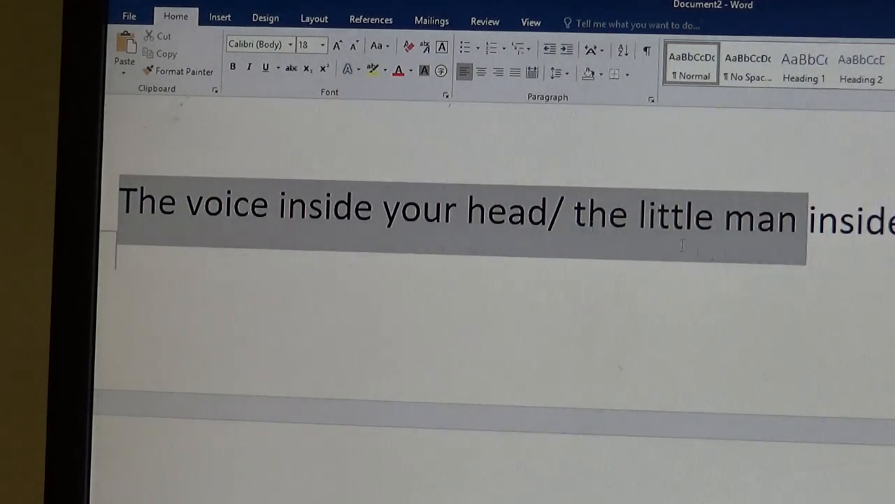
{"action": "left_click", "coordinate": [147, 210]}
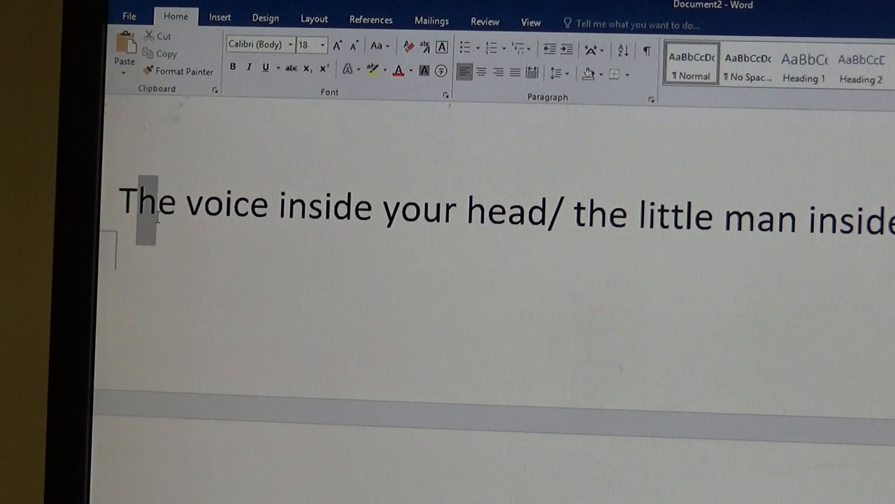
{"action": "scroll", "scroll_direction": "down", "scroll_amount": 3}
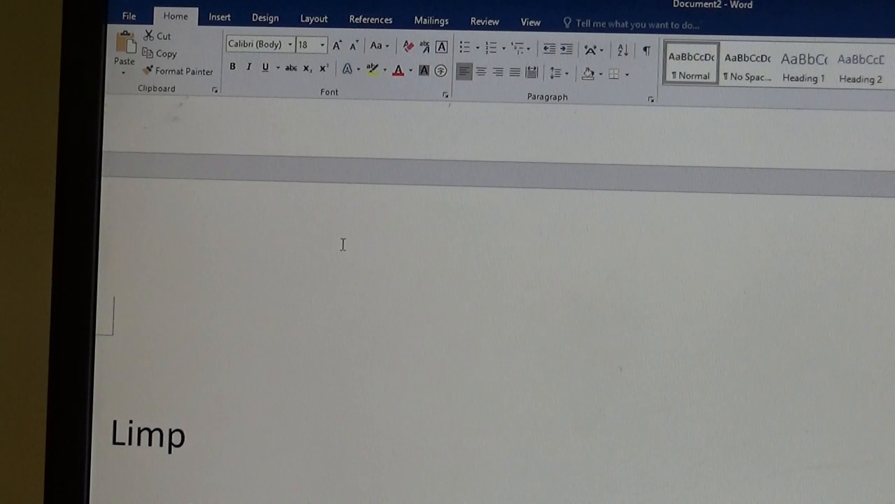
{"action": "mouse_move", "coordinate": [501, 252]}
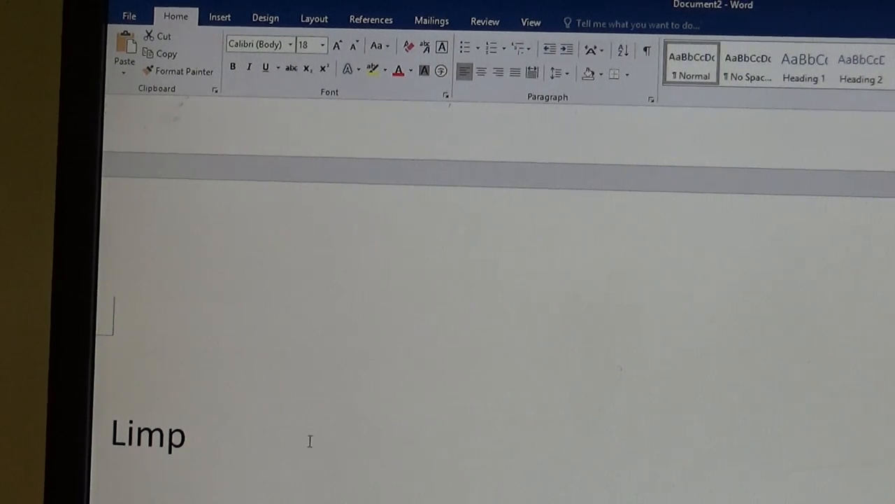
{"action": "mouse_move", "coordinate": [276, 440]}
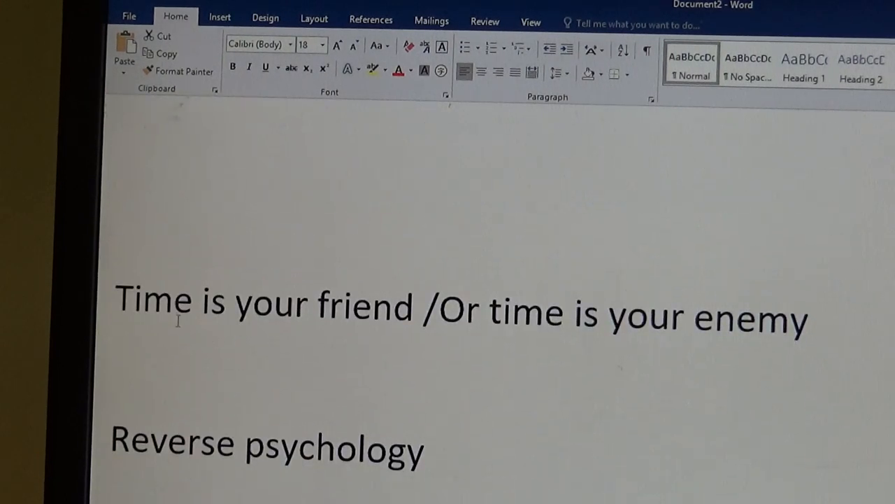
- Scroll past 'Reverse psychology' and 'To stall' down to 'To relax/ to chill / to chillax'
{"action": "scroll", "scroll_direction": "down", "scroll_amount": 3}
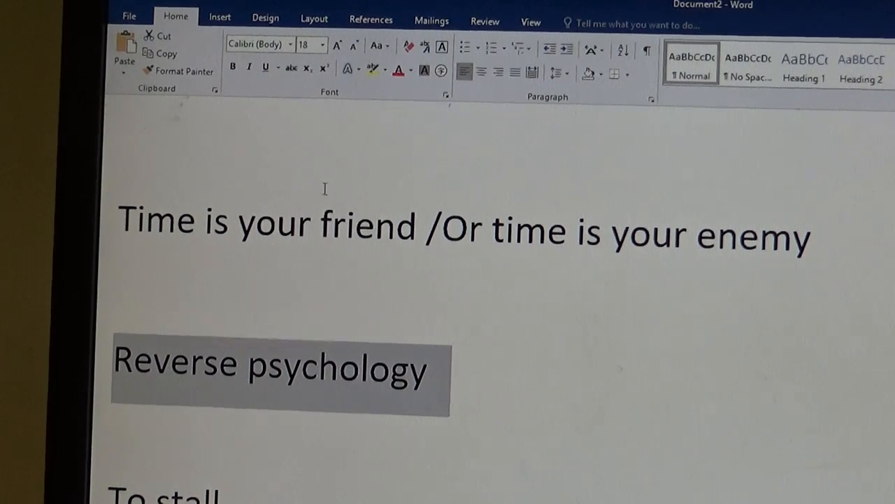
{"action": "scroll", "scroll_direction": "down", "scroll_amount": 3}
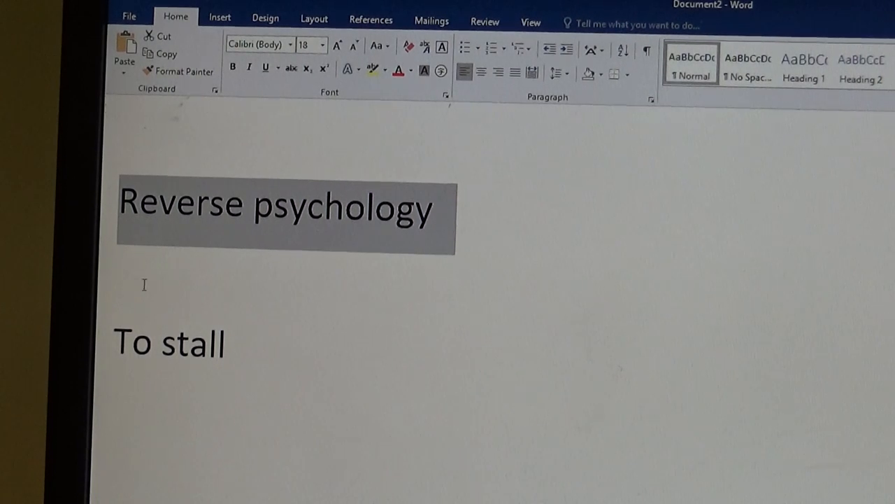
{"action": "scroll", "scroll_direction": "down", "scroll_amount": 3}
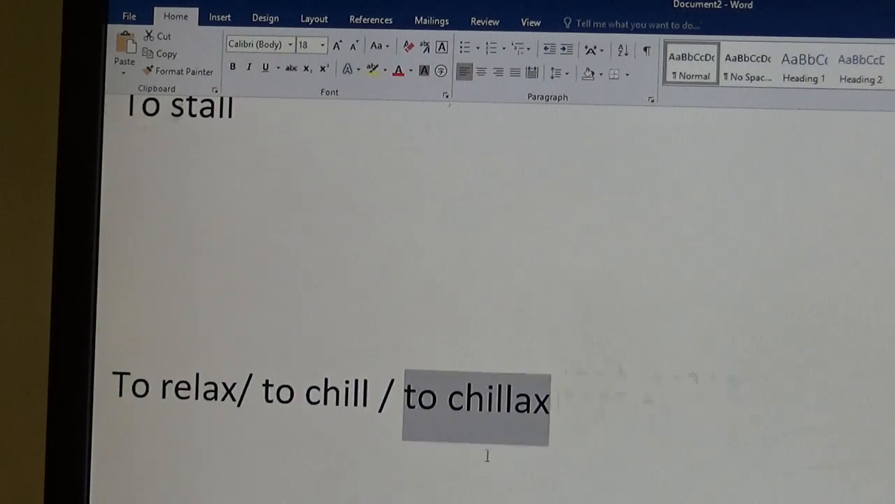
- Scroll past the BYOB note and favour question to 'To hit the ground running'
{"action": "scroll", "scroll_direction": "up", "scroll_amount": 3}
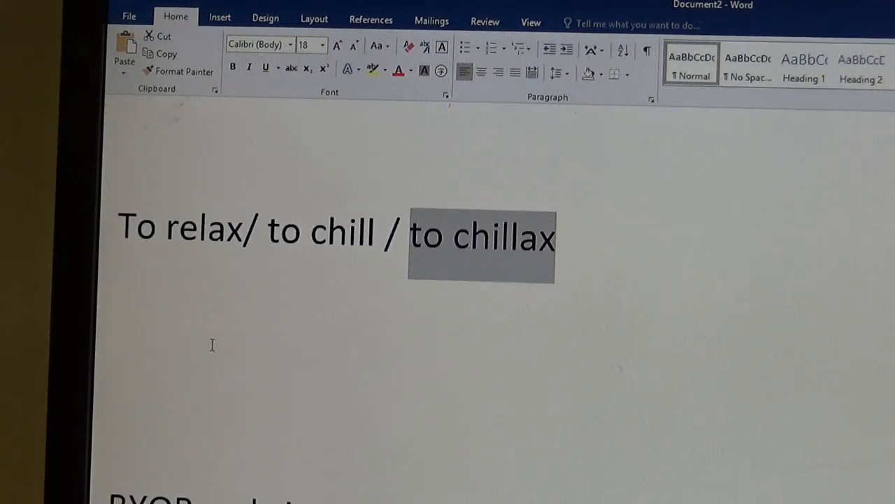
{"action": "scroll", "scroll_direction": "down", "scroll_amount": 3}
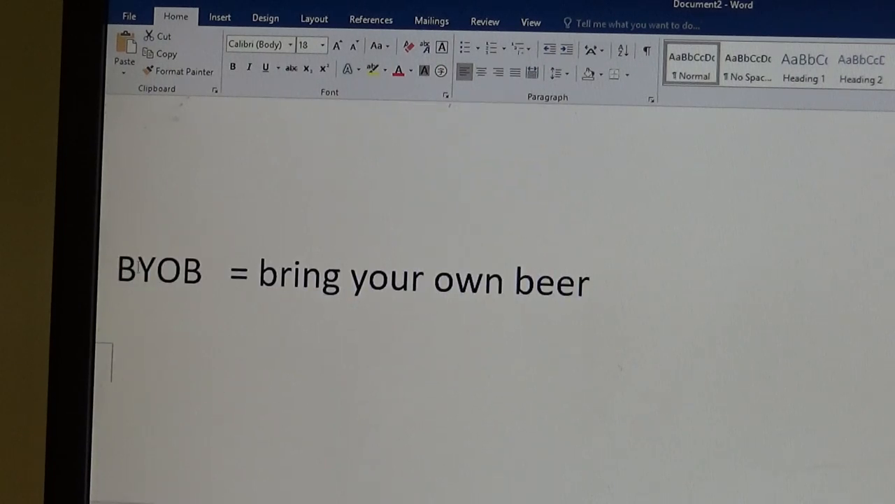
{"action": "double_click", "coordinate": [159, 272]}
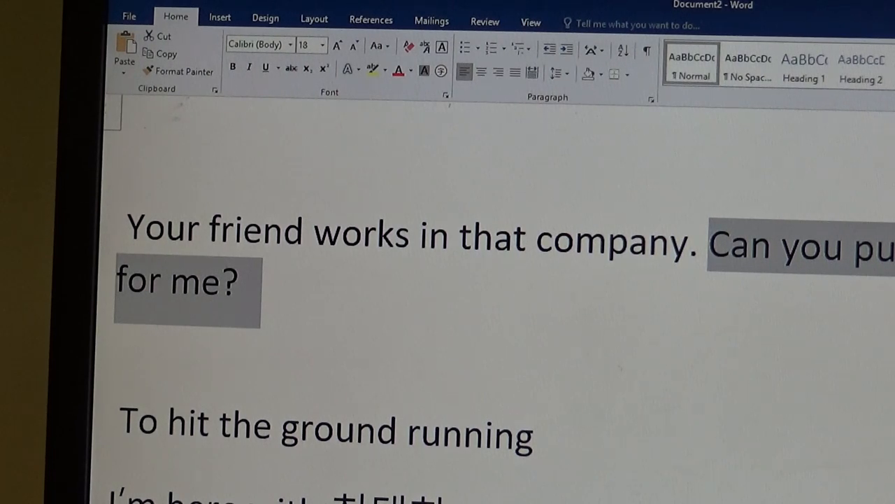
{"action": "left_click", "coordinate": [536, 306]}
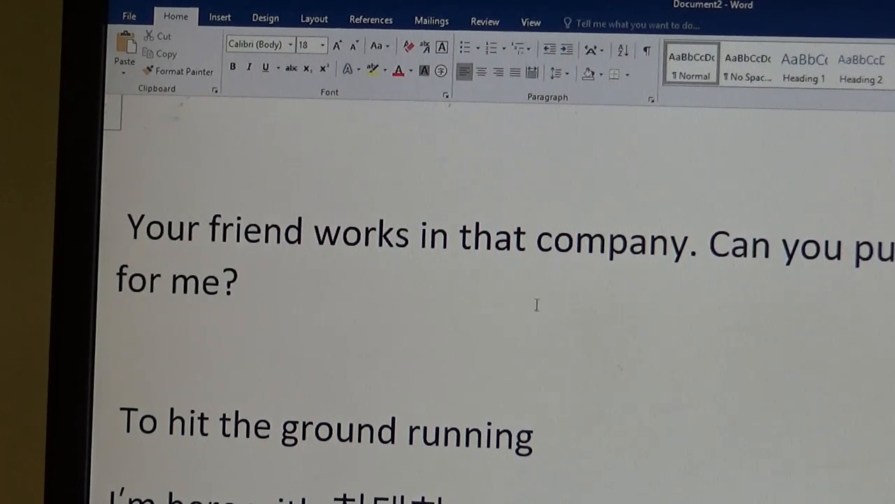
{"action": "scroll", "scroll_direction": "down", "scroll_amount": 3}
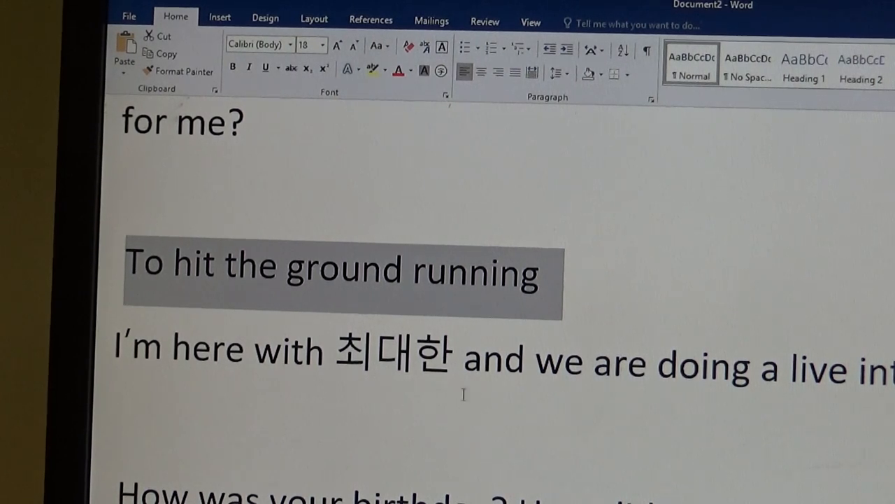
{"action": "scroll", "scroll_direction": "up", "scroll_amount": 3}
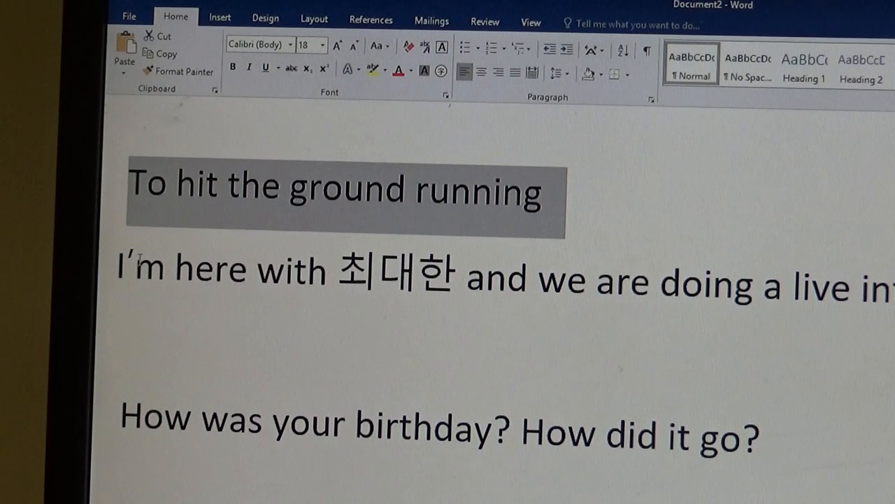
- Scroll through the birthday answers and 'best birthday EVER' question to the seaweed soup entry
{"action": "scroll", "scroll_direction": "down", "scroll_amount": 3}
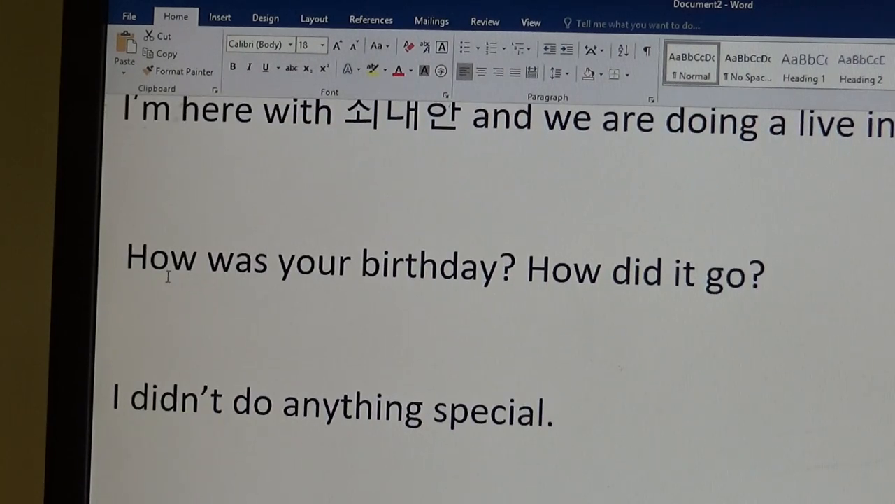
{"action": "mouse_move", "coordinate": [113, 254]}
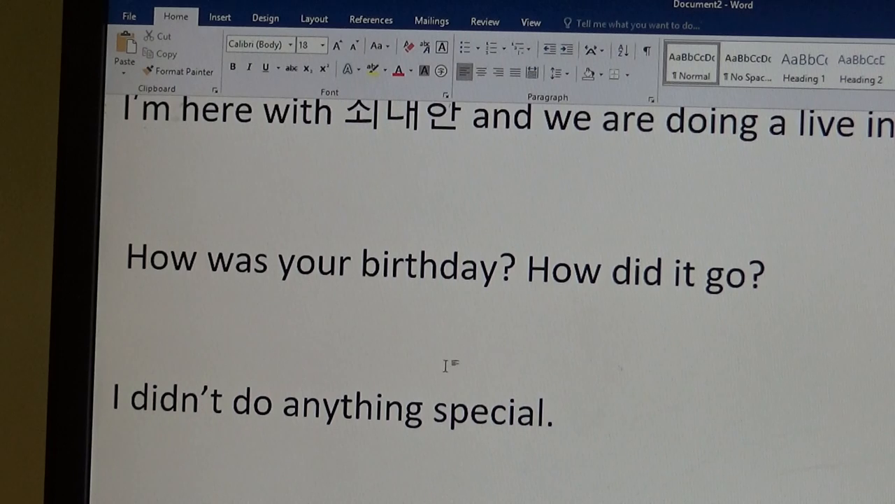
{"action": "scroll", "scroll_direction": "down", "scroll_amount": 3}
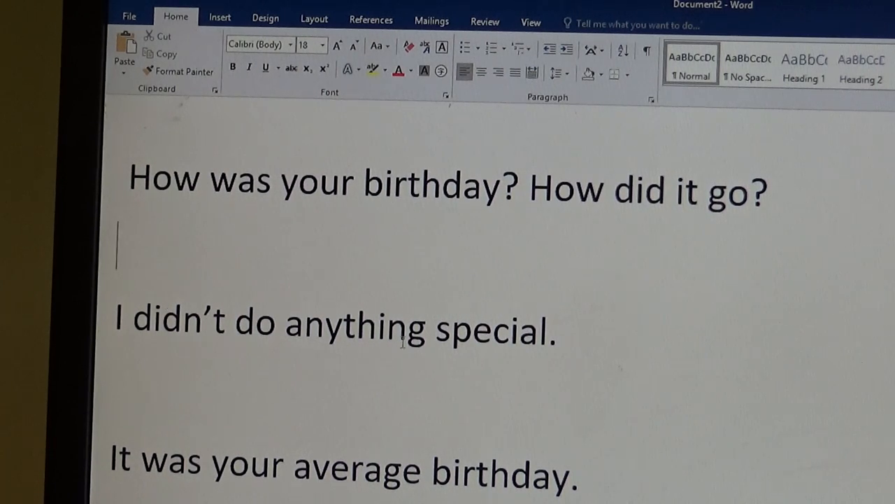
{"action": "scroll", "scroll_direction": "down", "scroll_amount": 3}
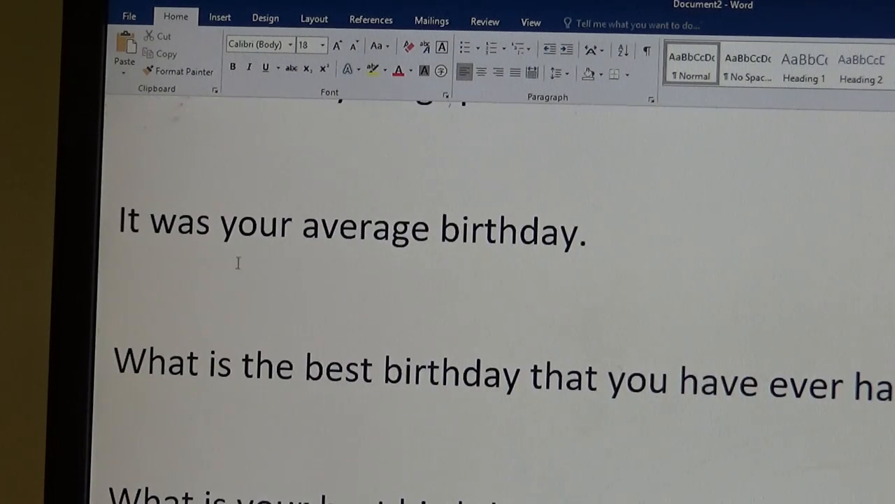
{"action": "scroll", "scroll_direction": "down", "scroll_amount": 3}
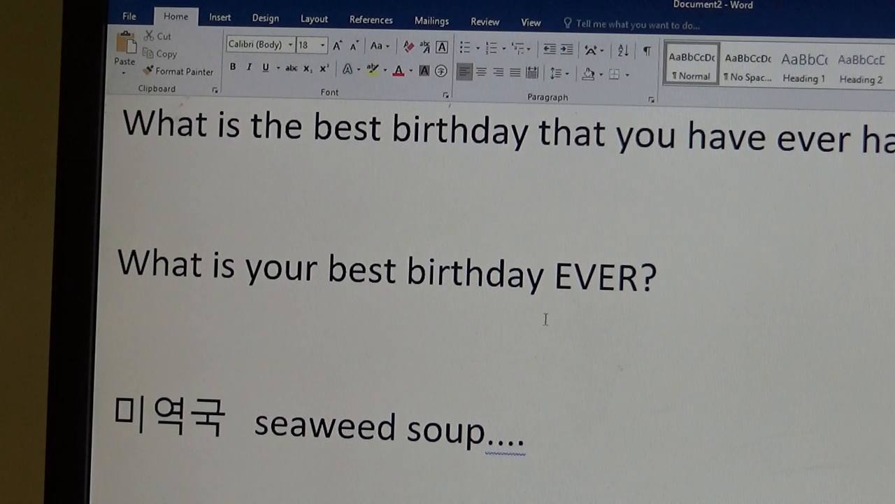
- Select the word 'EVER' in the best-birthday question
{"action": "double_click", "coordinate": [596, 275]}
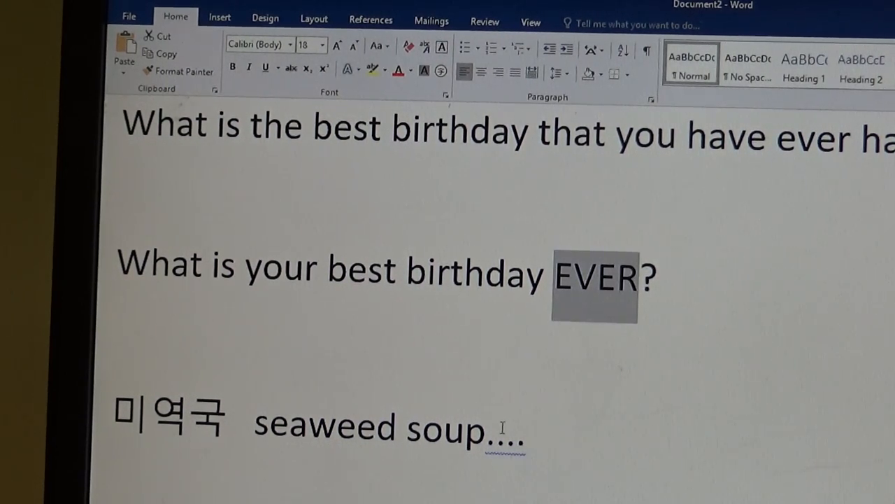
{"action": "scroll", "scroll_direction": "up", "scroll_amount": 3}
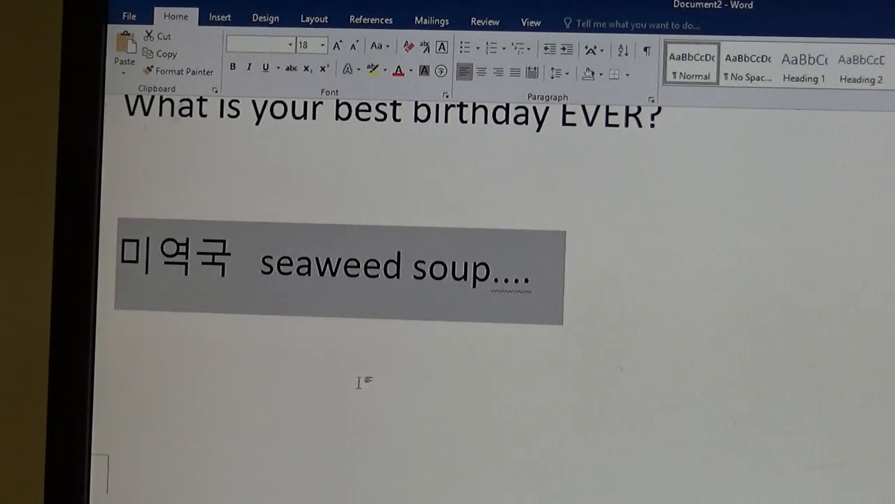
{"action": "scroll", "scroll_direction": "down", "scroll_amount": 3}
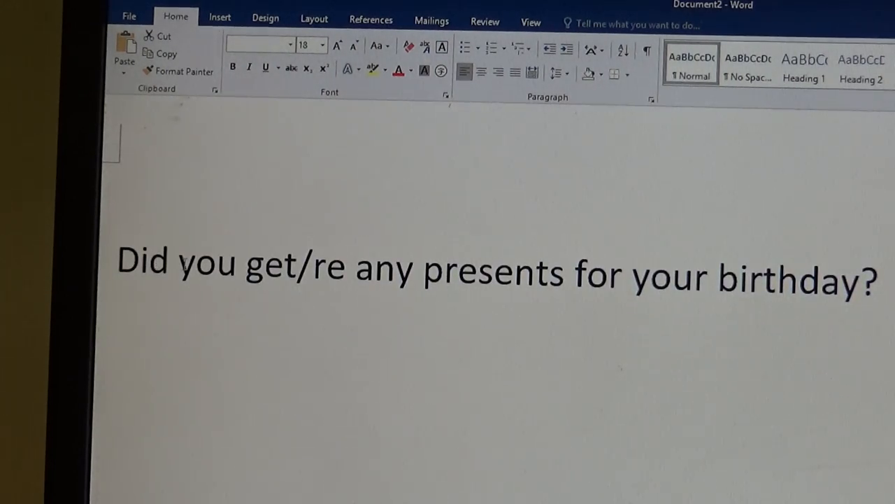
- Type 'ceive' after 'get/re' in the birthday-presents question
{"action": "left_click", "coordinate": [346, 353]}
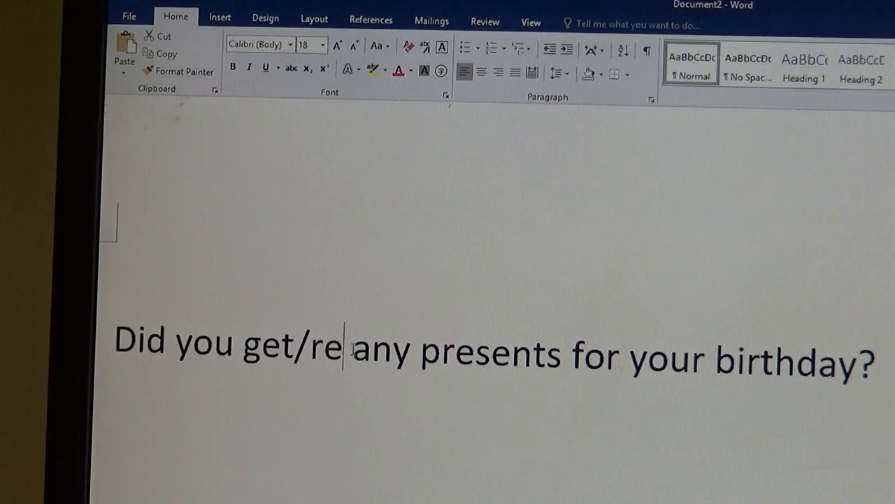
{"action": "type", "text": "ceive"}
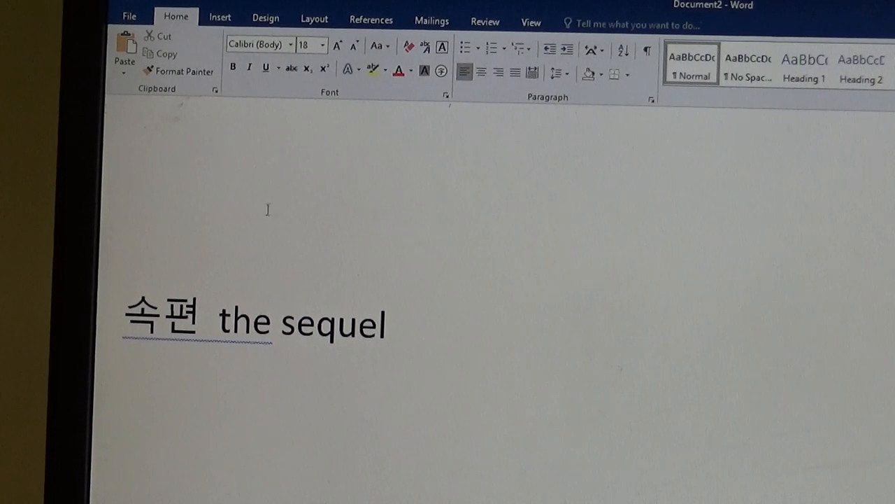
{"action": "scroll", "scroll_direction": "up", "scroll_amount": 3}
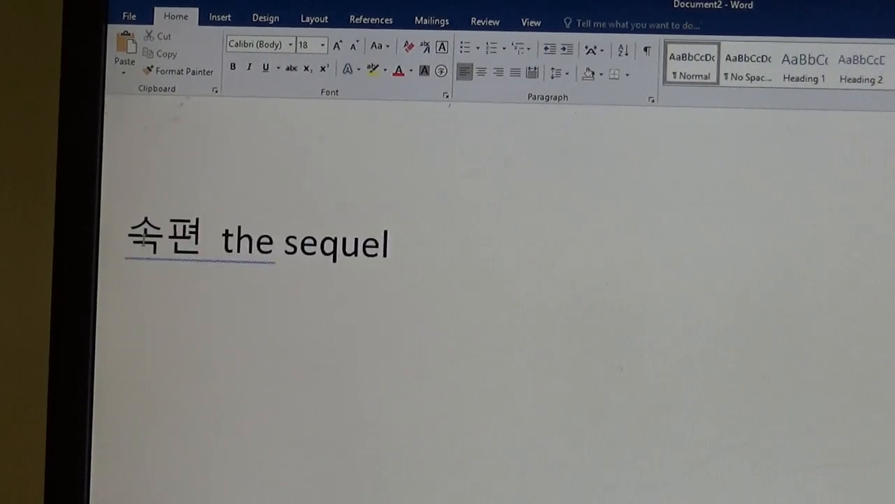